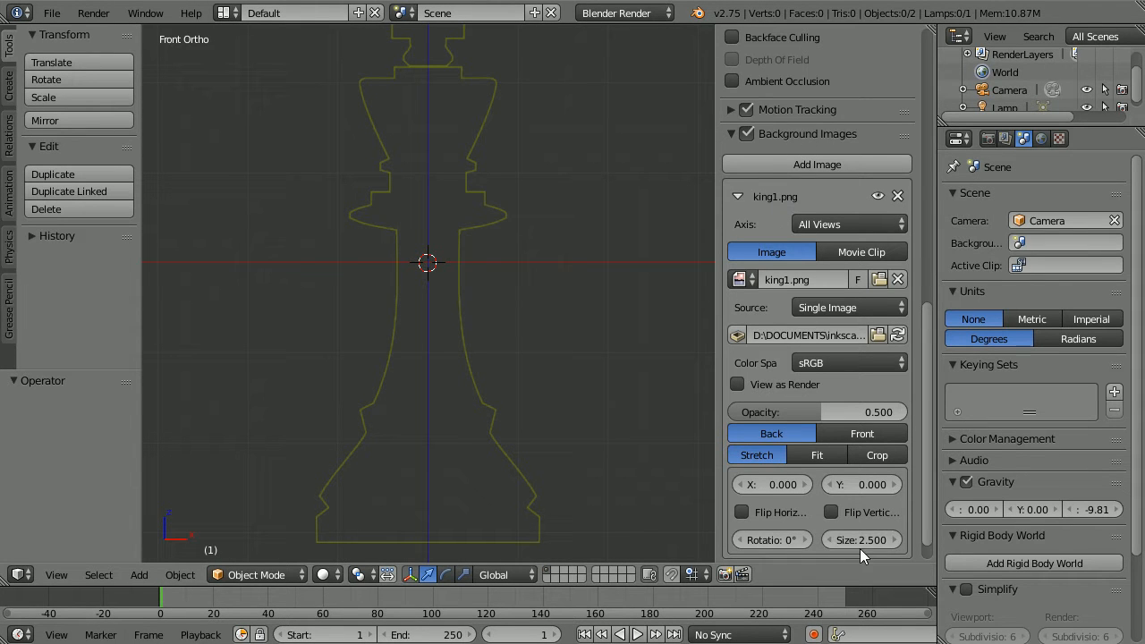
pyautogui.moveTo(157, 599)
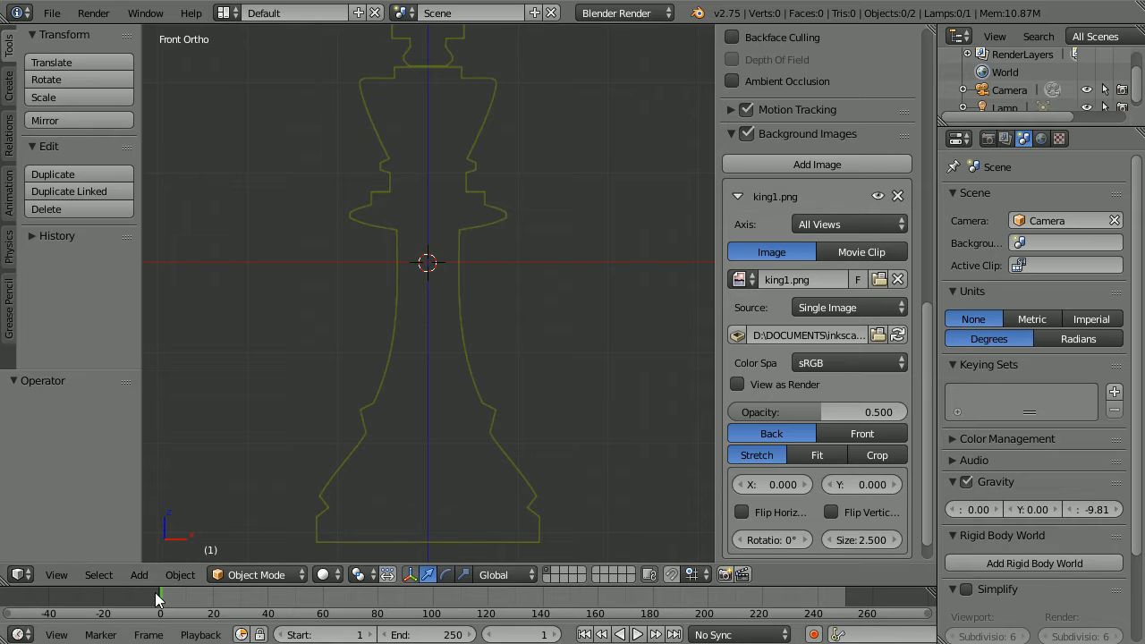
# Add a mesh cylinder and scale it along Z into a thin base disc.
pyautogui.click(139, 575)
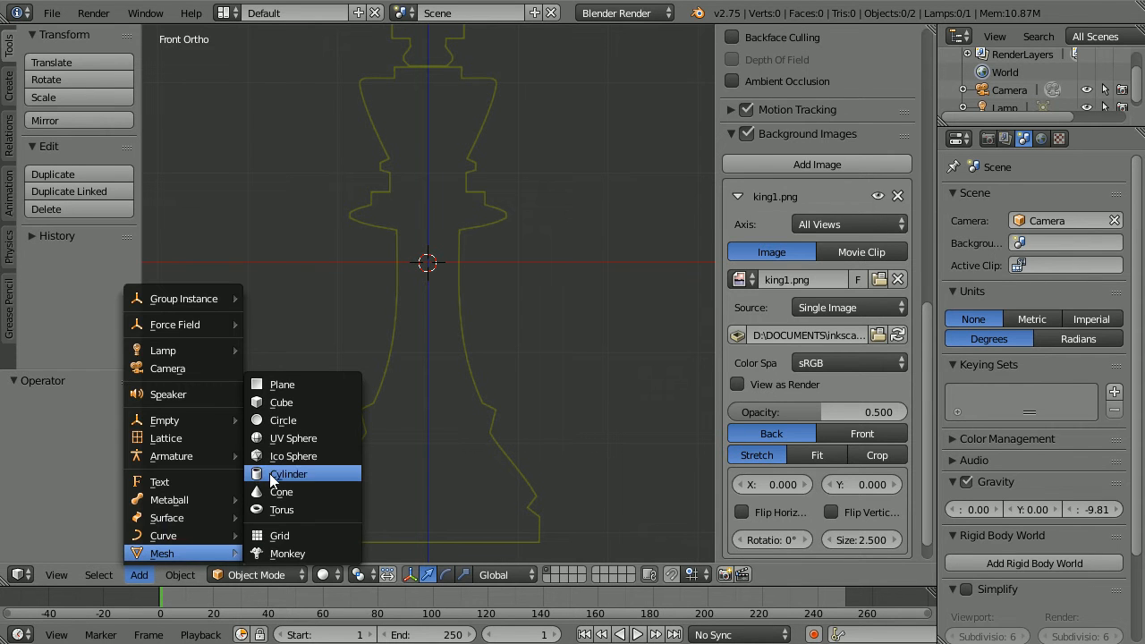
pyautogui.click(288, 473)
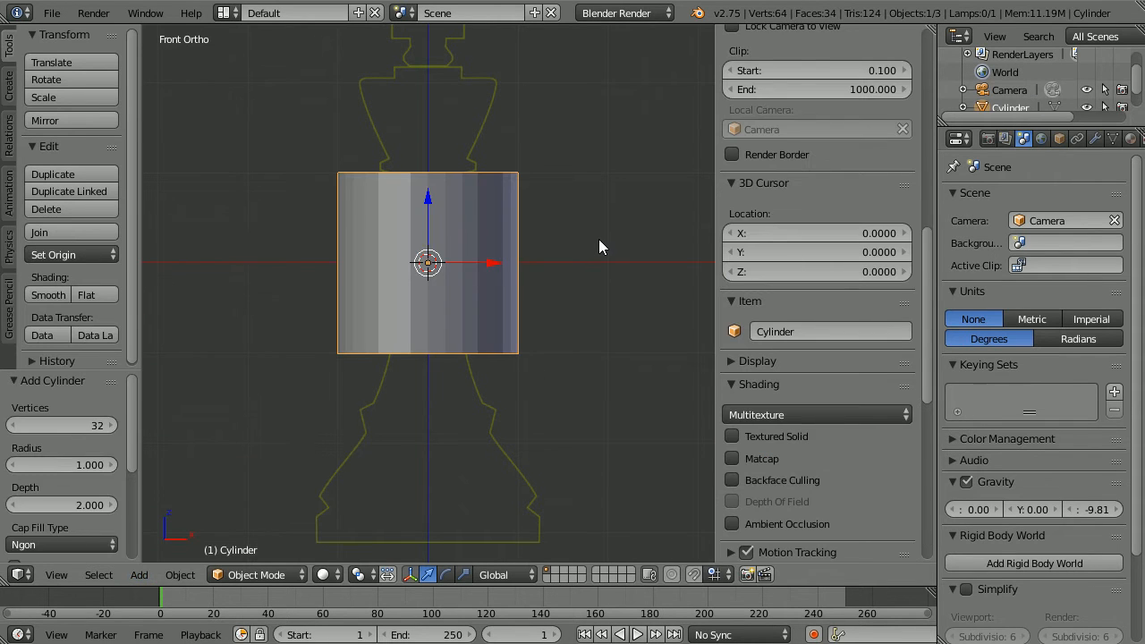
pyautogui.press('s')
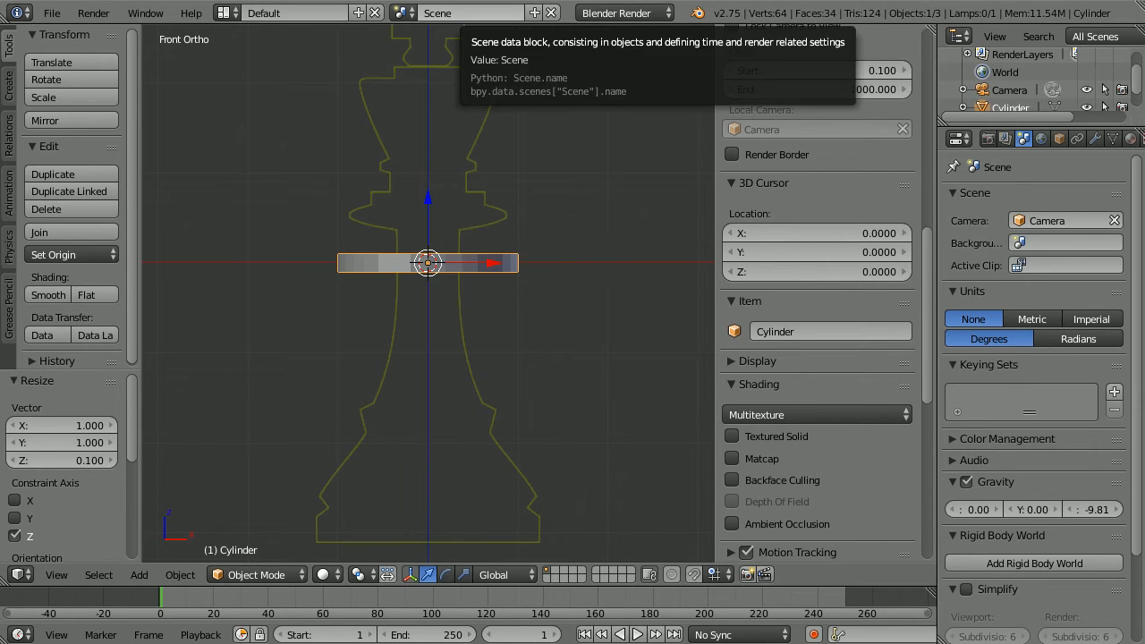
pyautogui.moveTo(533, 297)
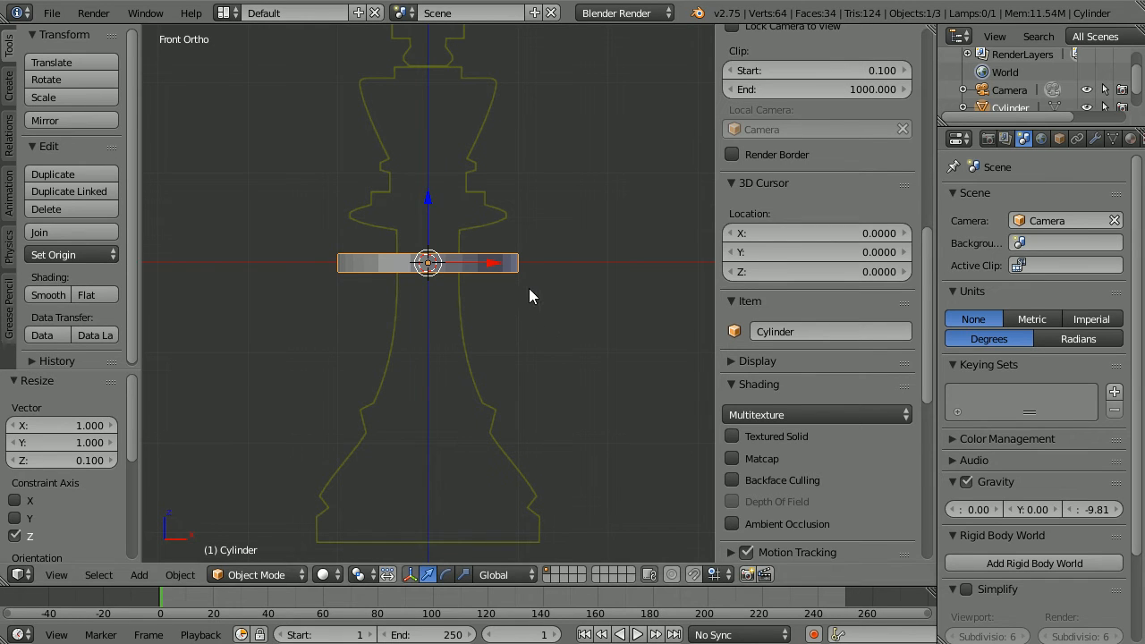
pyautogui.moveTo(528, 282)
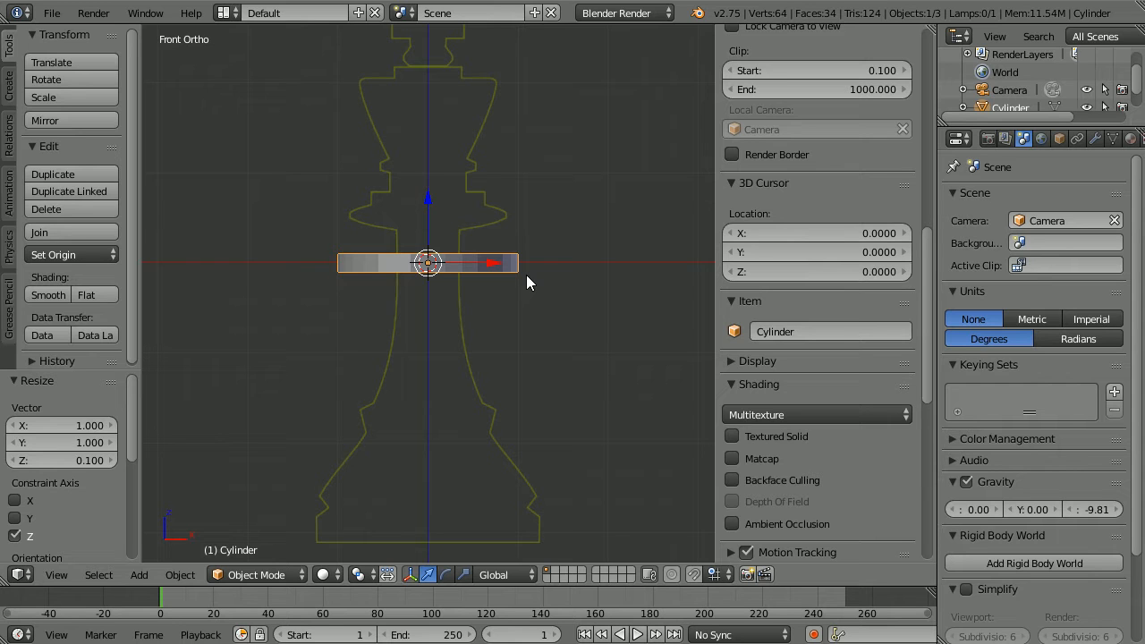
pyautogui.moveTo(545, 290)
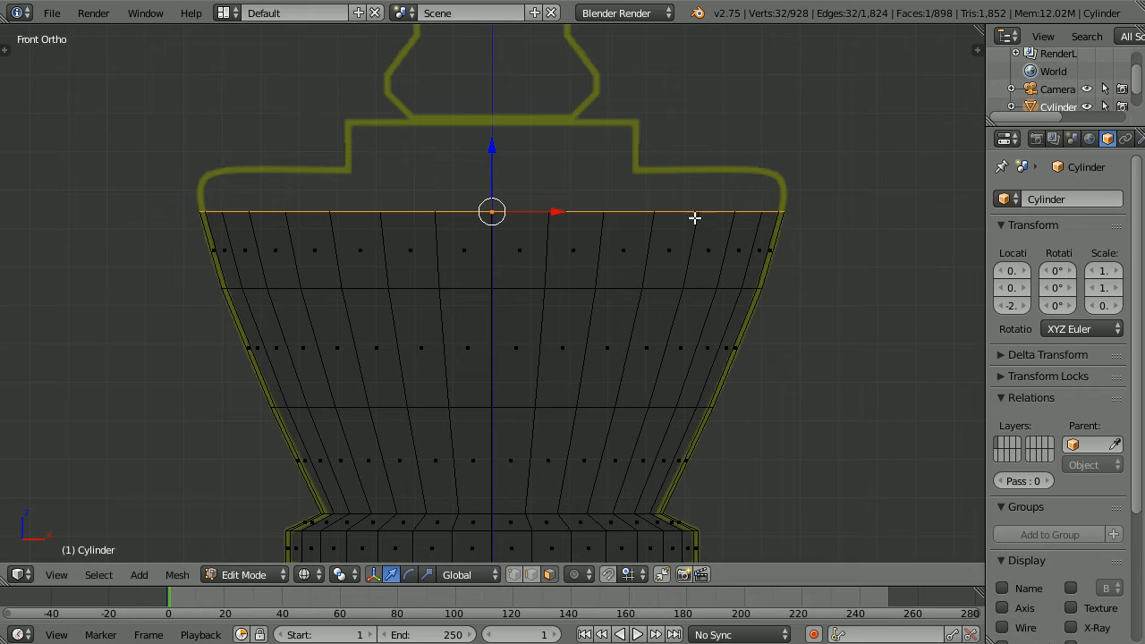
pyautogui.moveTo(827, 177)
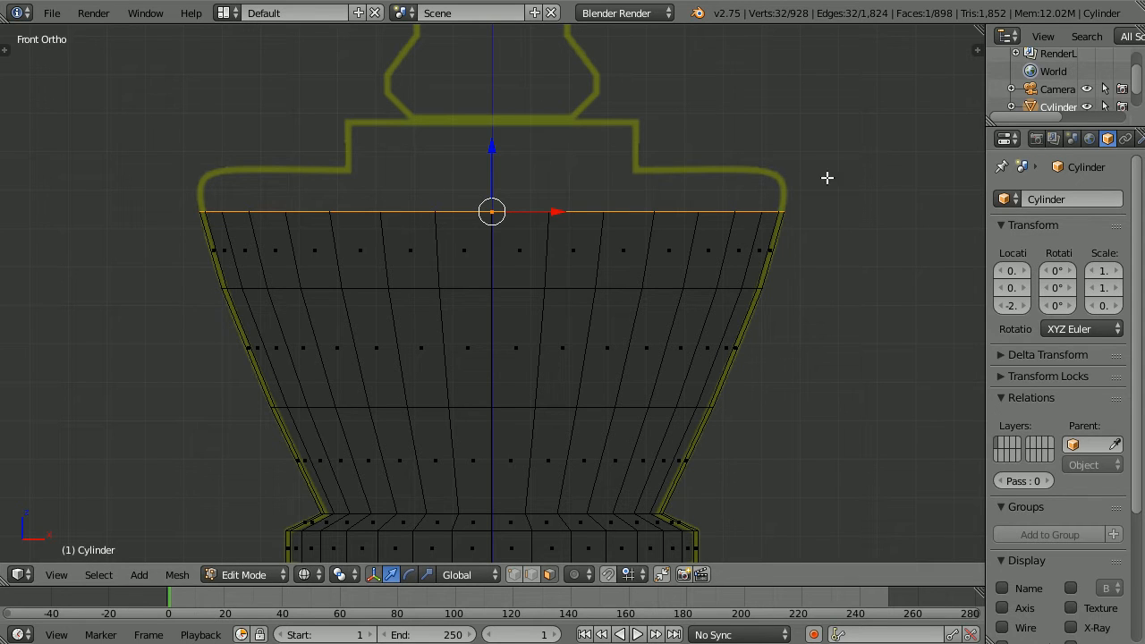
pyautogui.moveTo(845, 214)
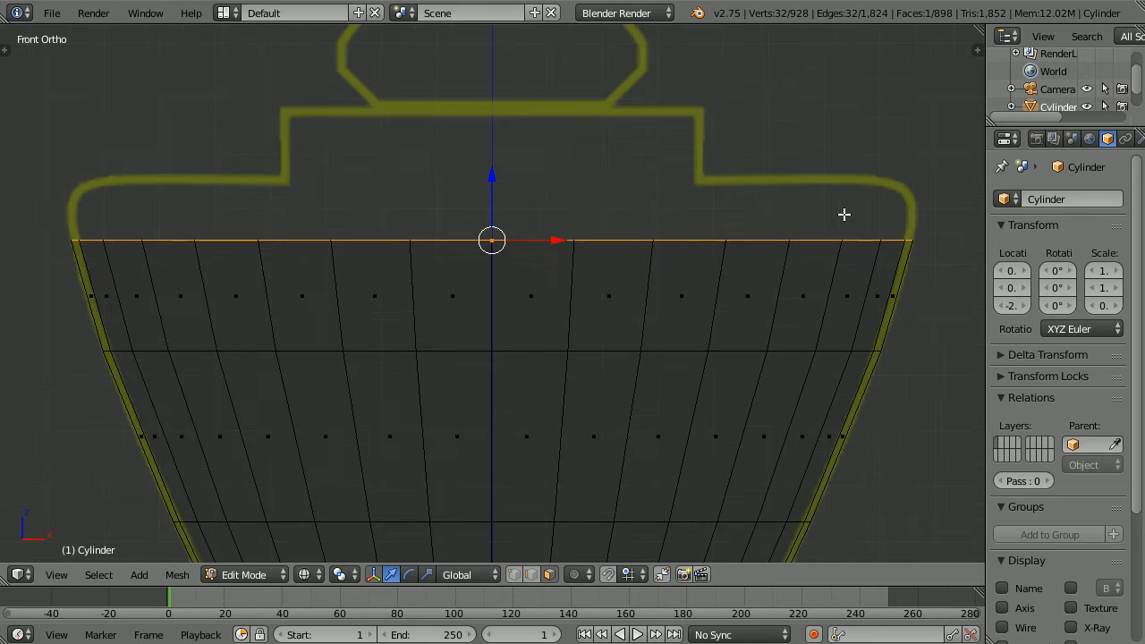
pyautogui.moveTo(677, 222)
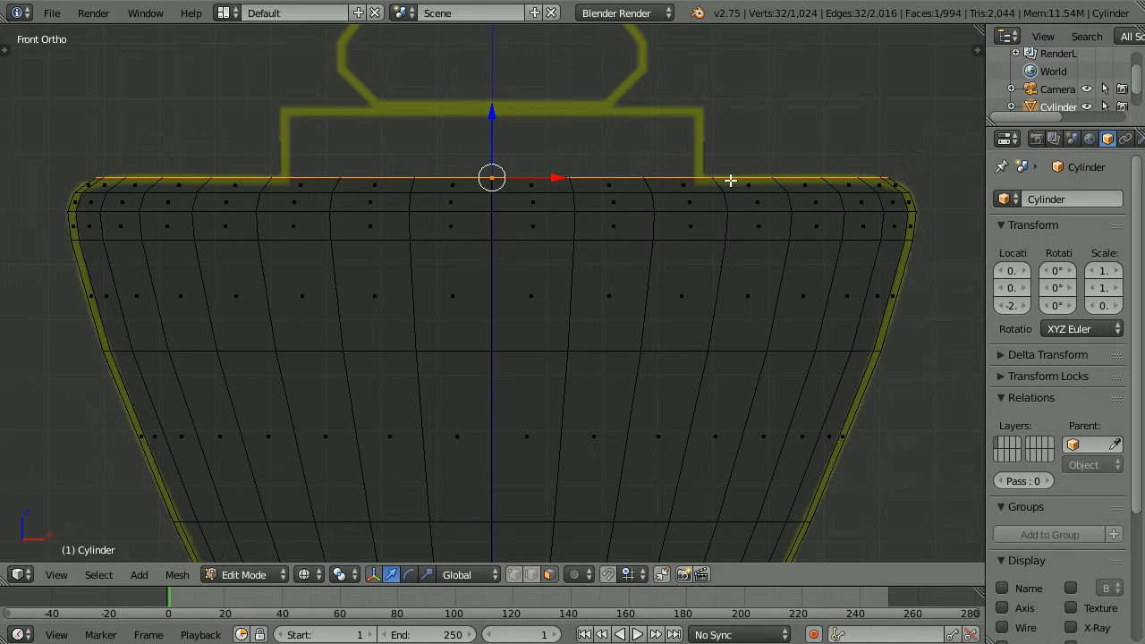
pyautogui.moveTo(794, 136)
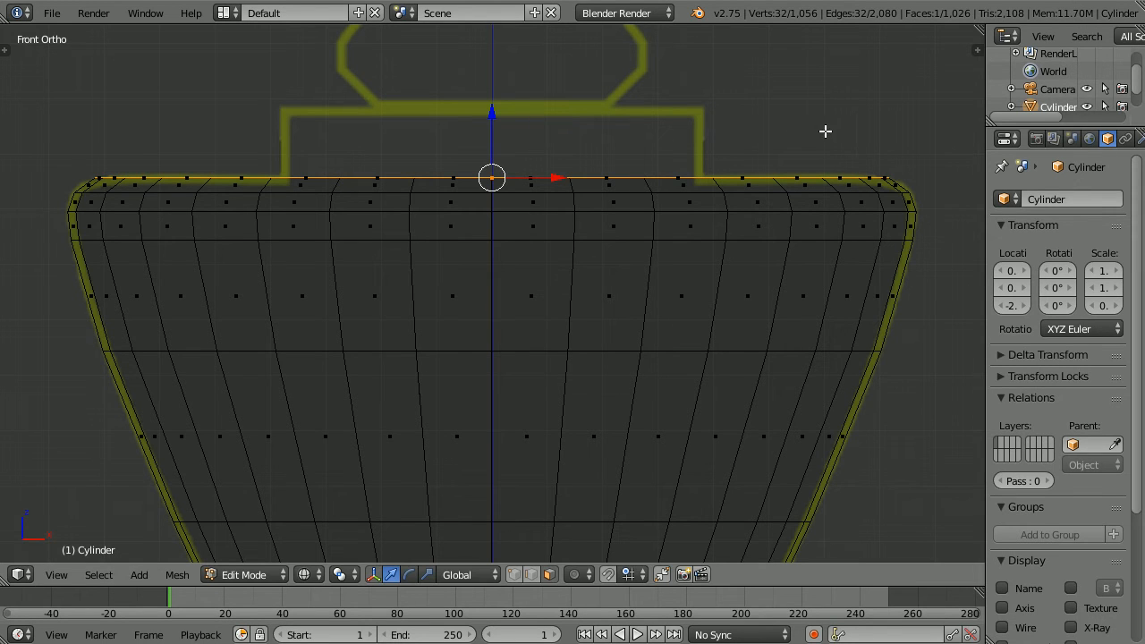
pyautogui.moveTo(880, 161)
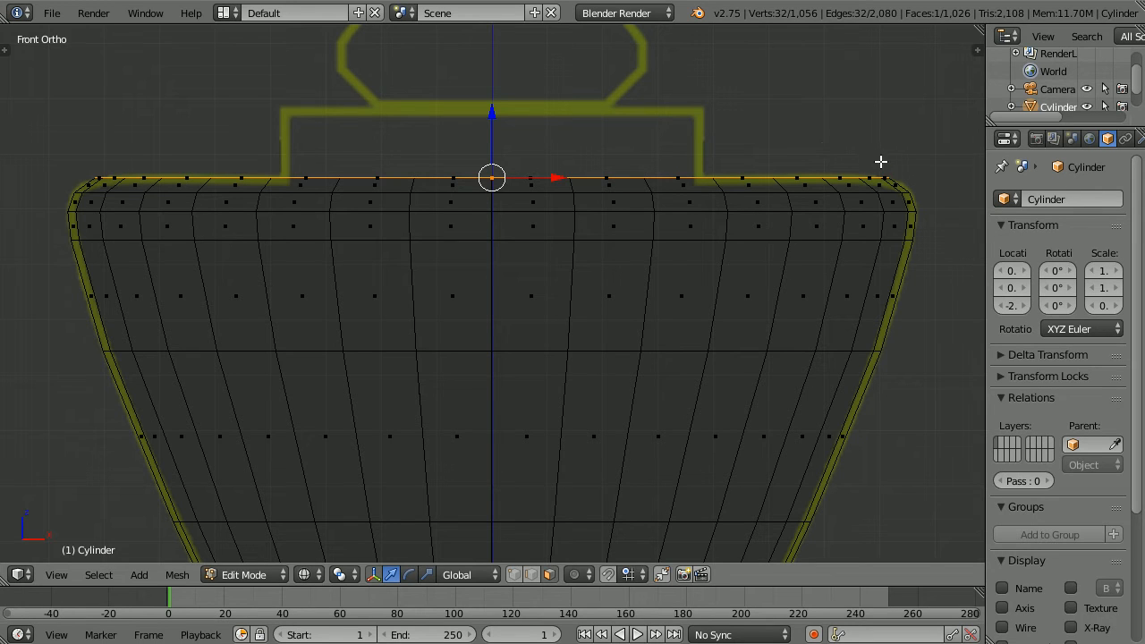
pyautogui.moveTo(891, 171)
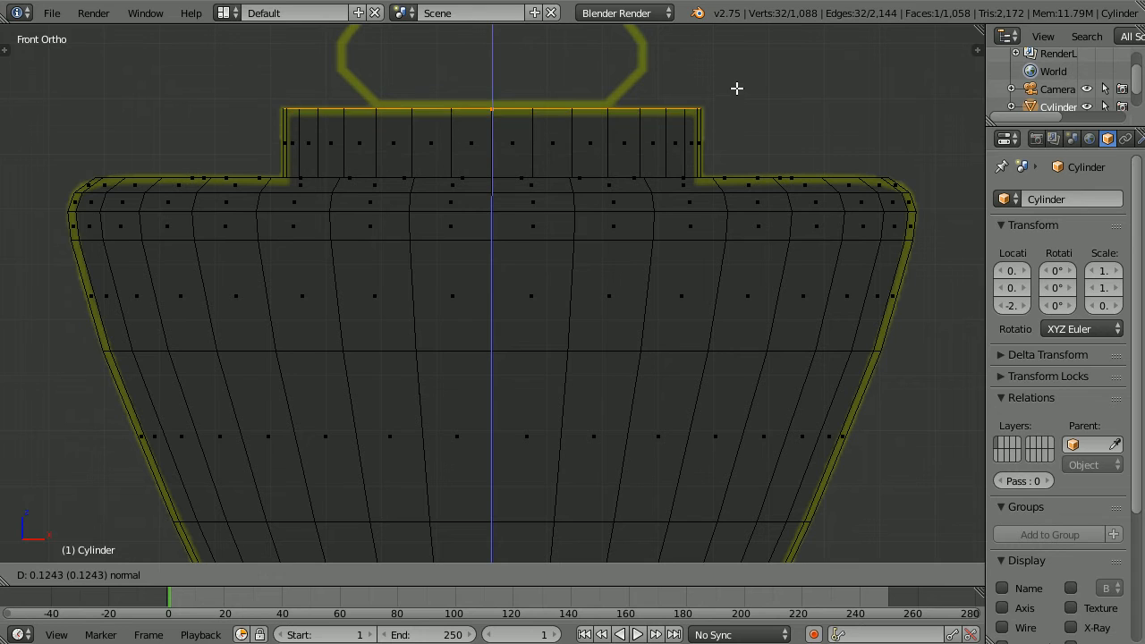
# Confirm the upward extrusion that forms the king's narrow neck.
pyautogui.press('Tab')
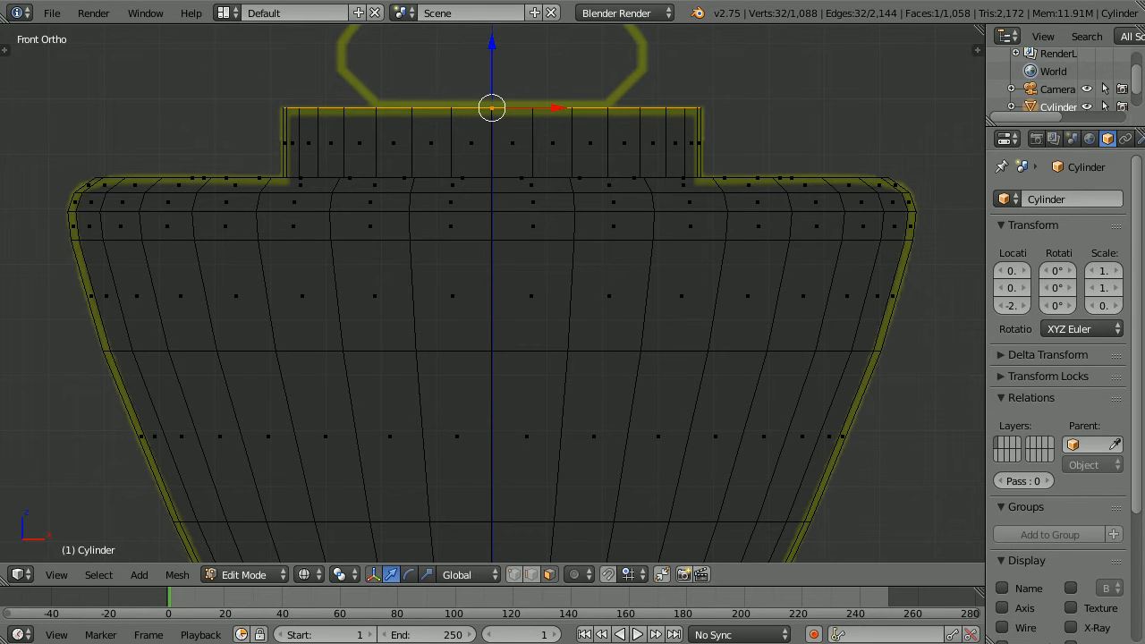
pyautogui.moveTo(766, 100)
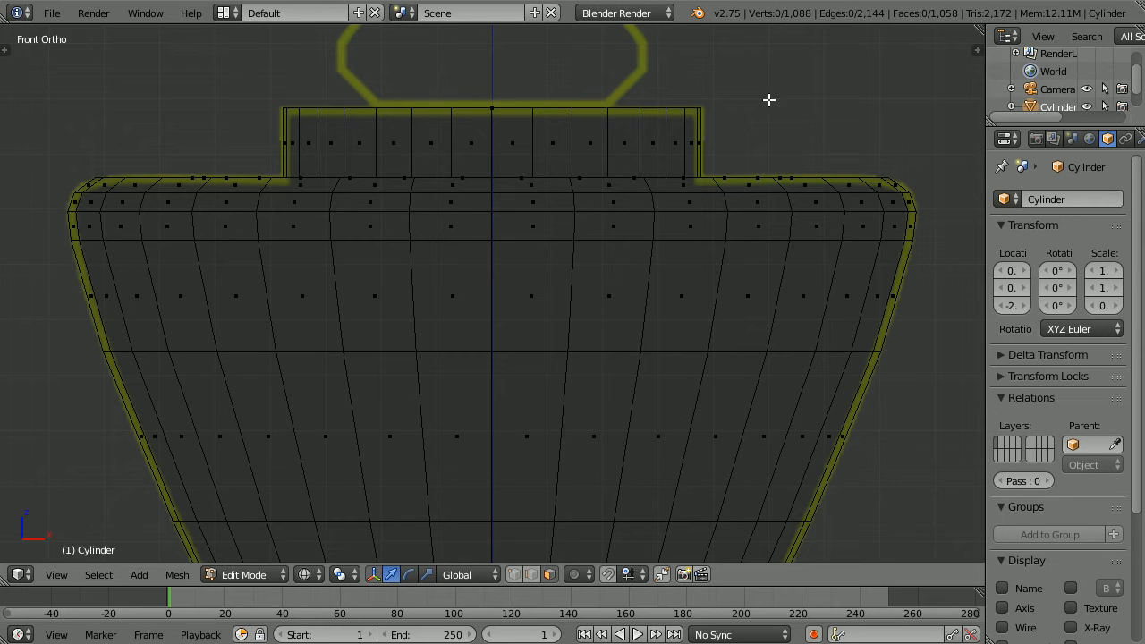
# Select all body geometry and hide it via Mesh > Show/Hide > Hide Selected.
pyautogui.press('a')
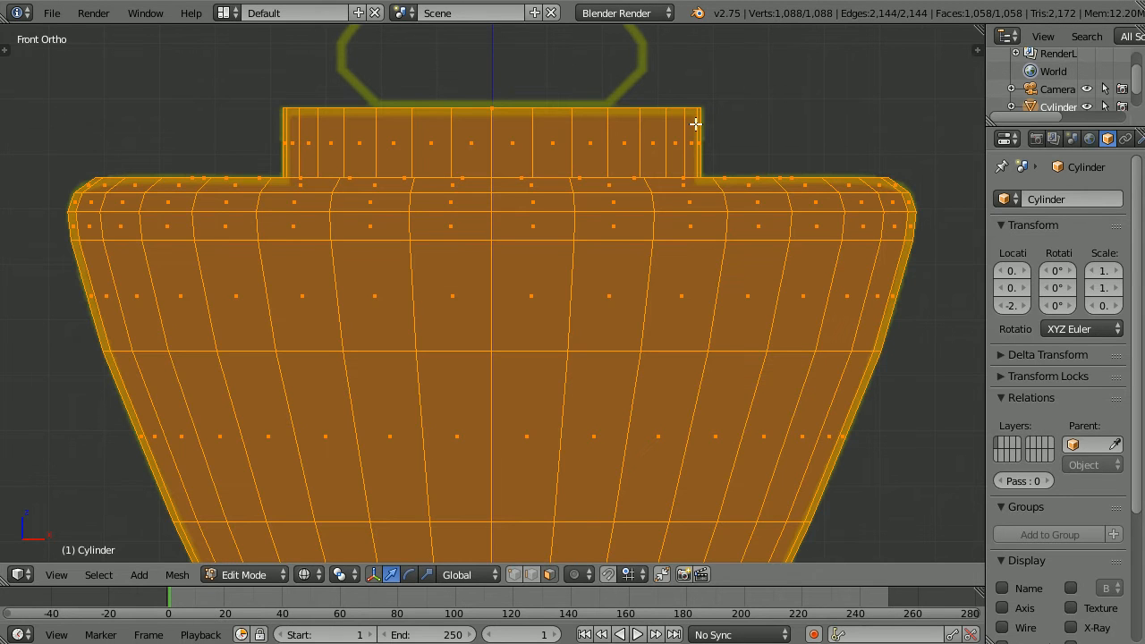
pyautogui.click(178, 574)
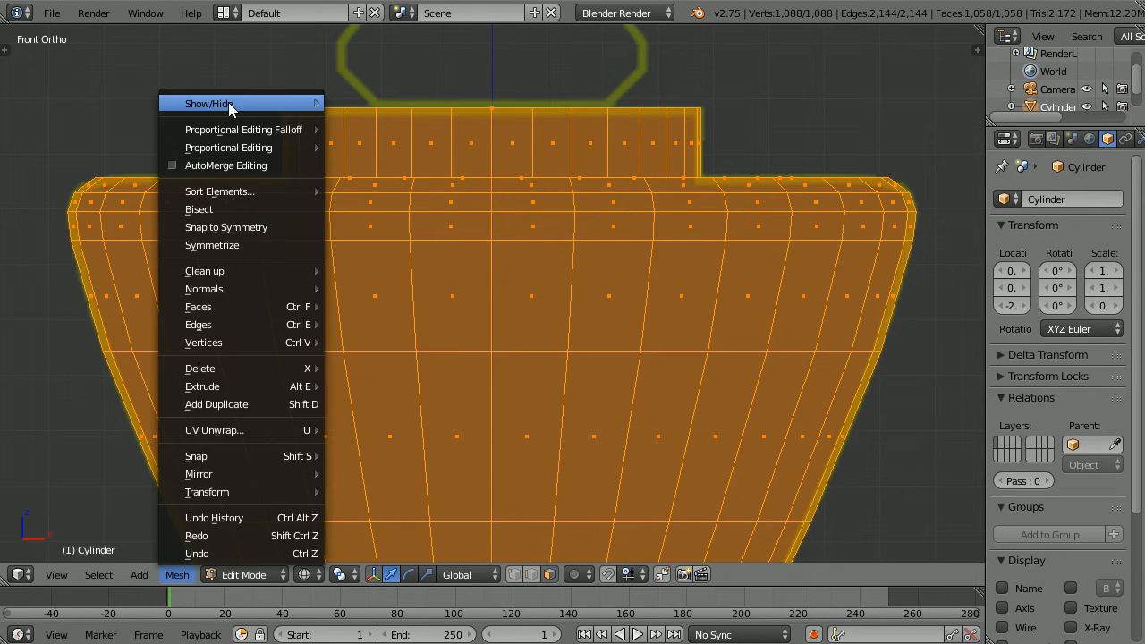
pyautogui.moveTo(207, 102)
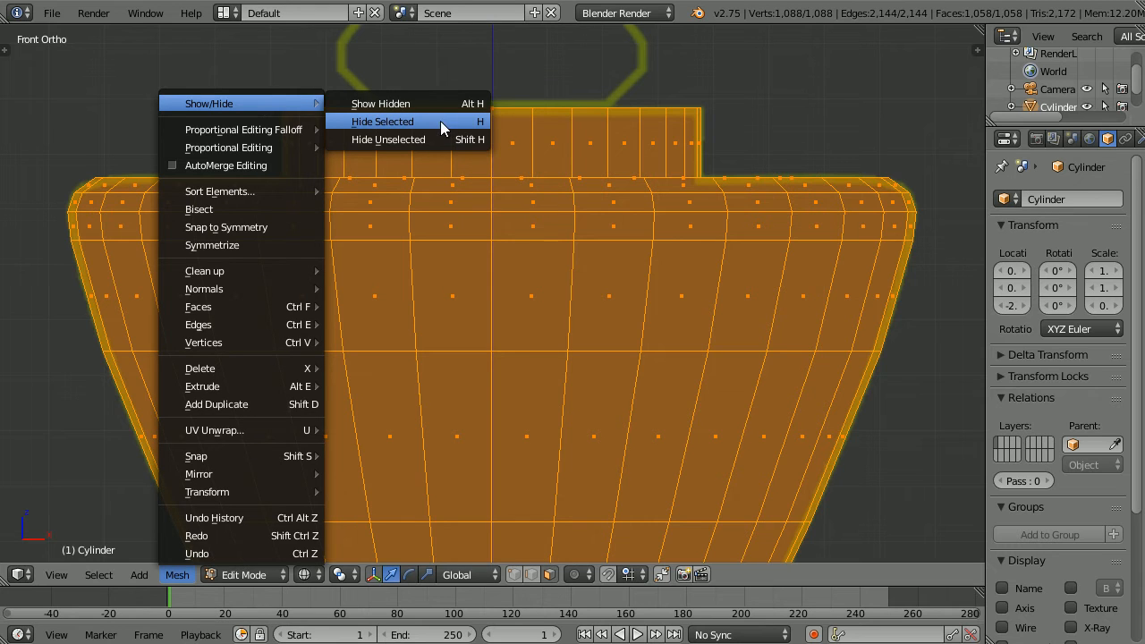
pyautogui.click(383, 122)
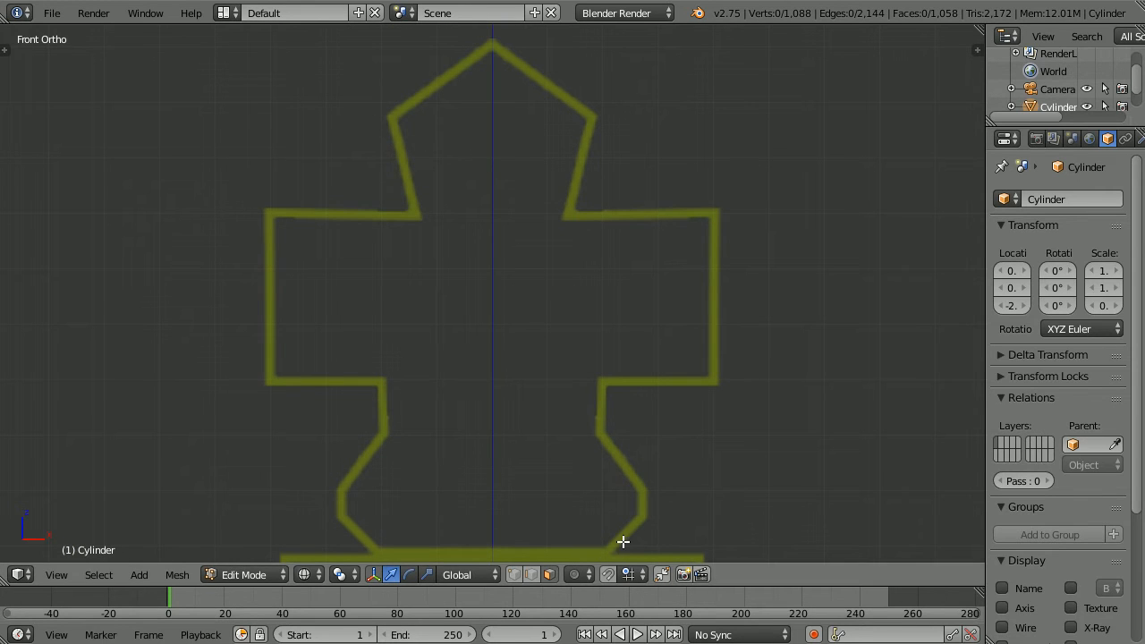
pyautogui.moveTo(608, 381)
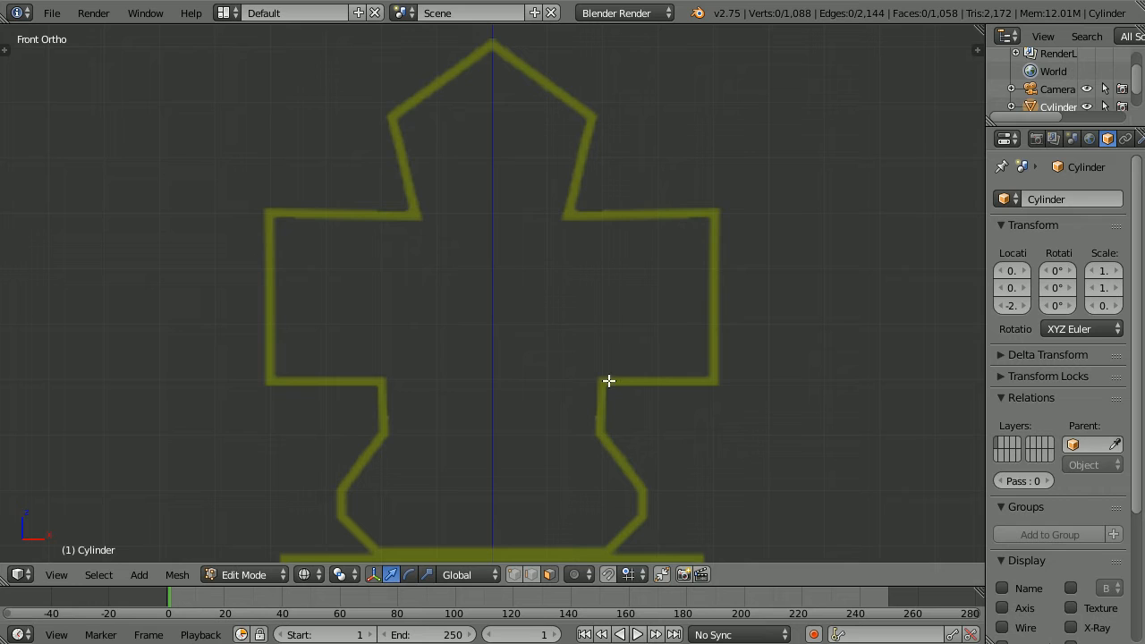
pyautogui.moveTo(516, 574)
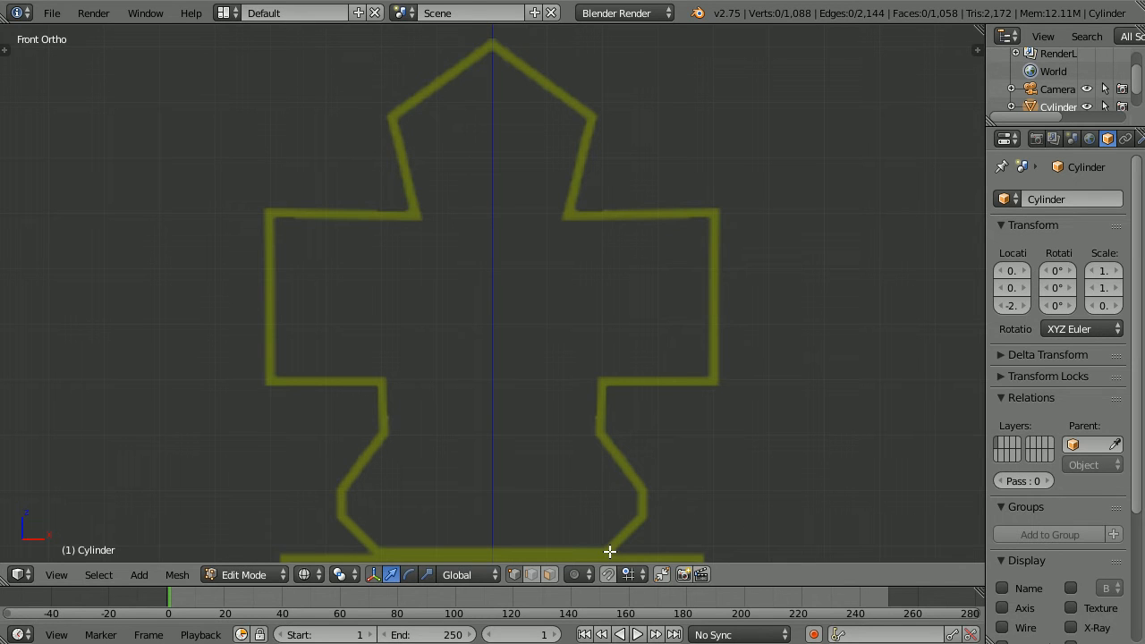
# Place and move vertices to trace the right half of the king's cross outline.
pyautogui.click(609, 551)
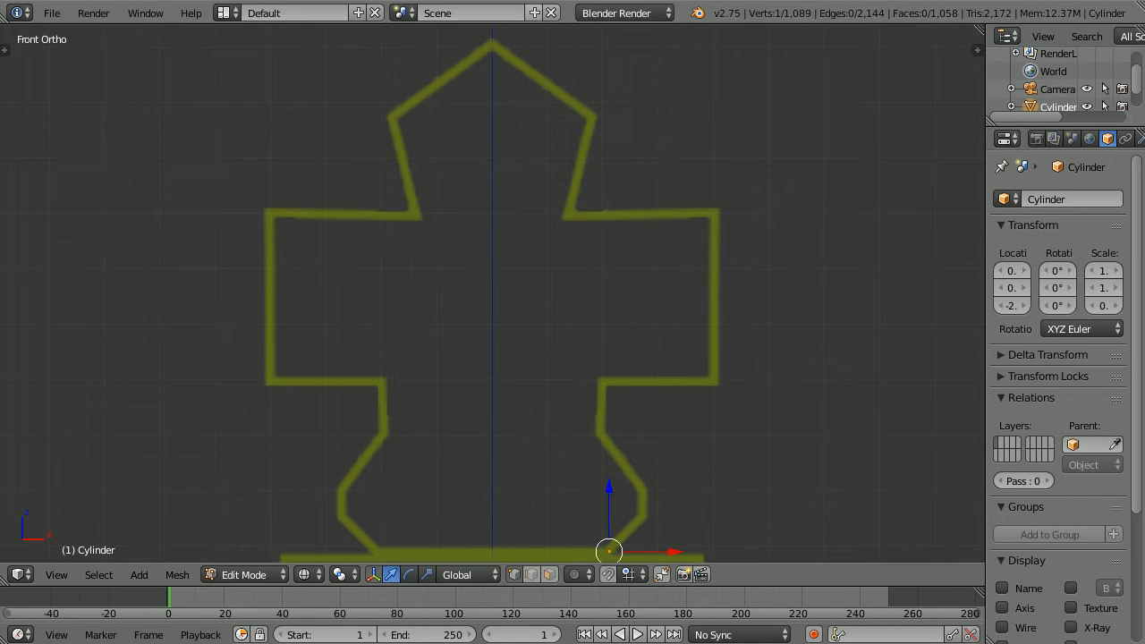
pyautogui.moveTo(721, 494)
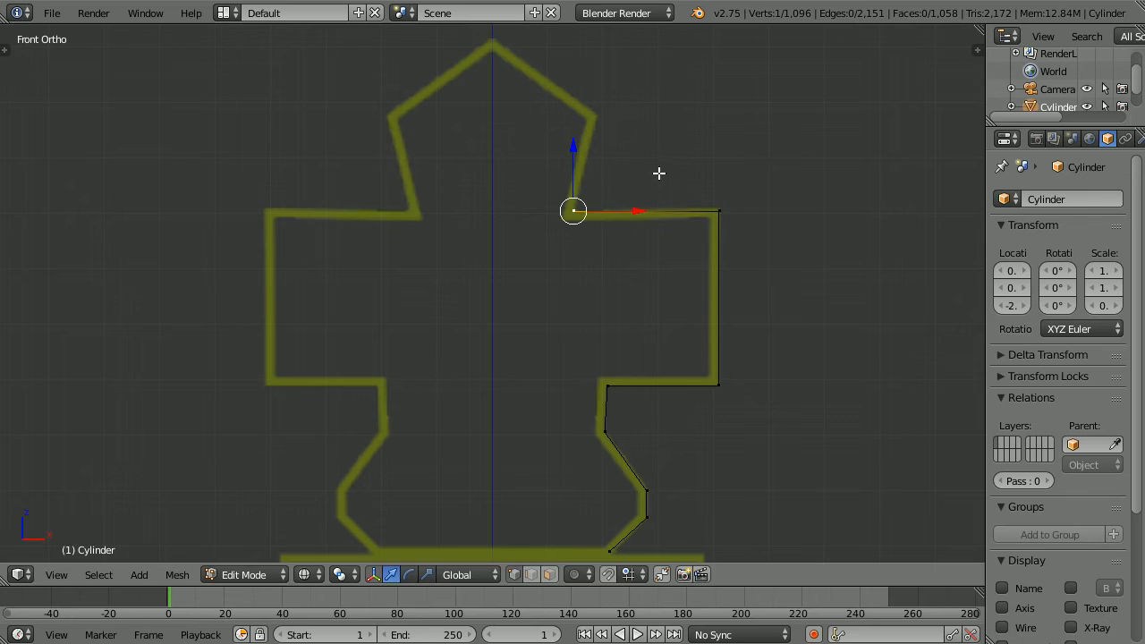
pyautogui.moveTo(573, 211); pyautogui.dragTo(598, 116)
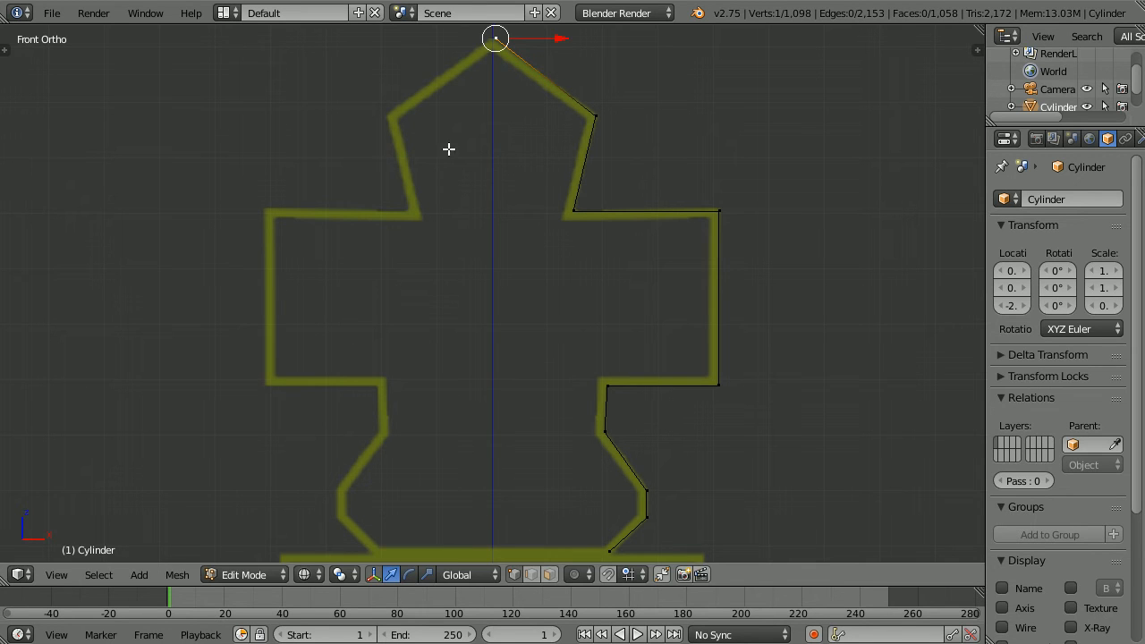
pyautogui.moveTo(574, 504)
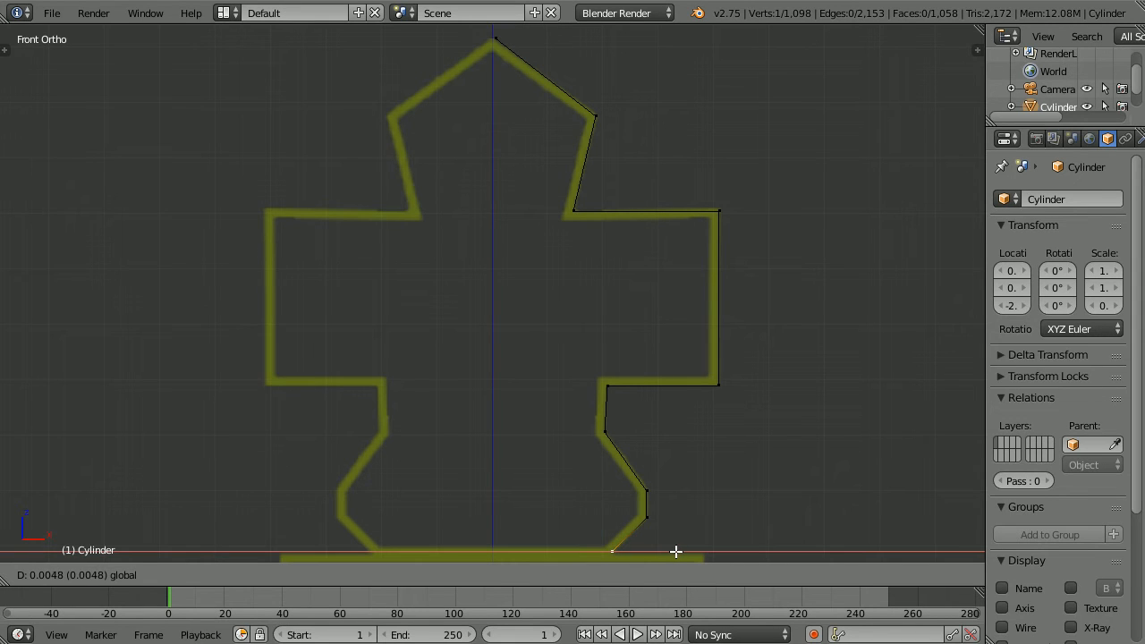
pyautogui.press('Tab')
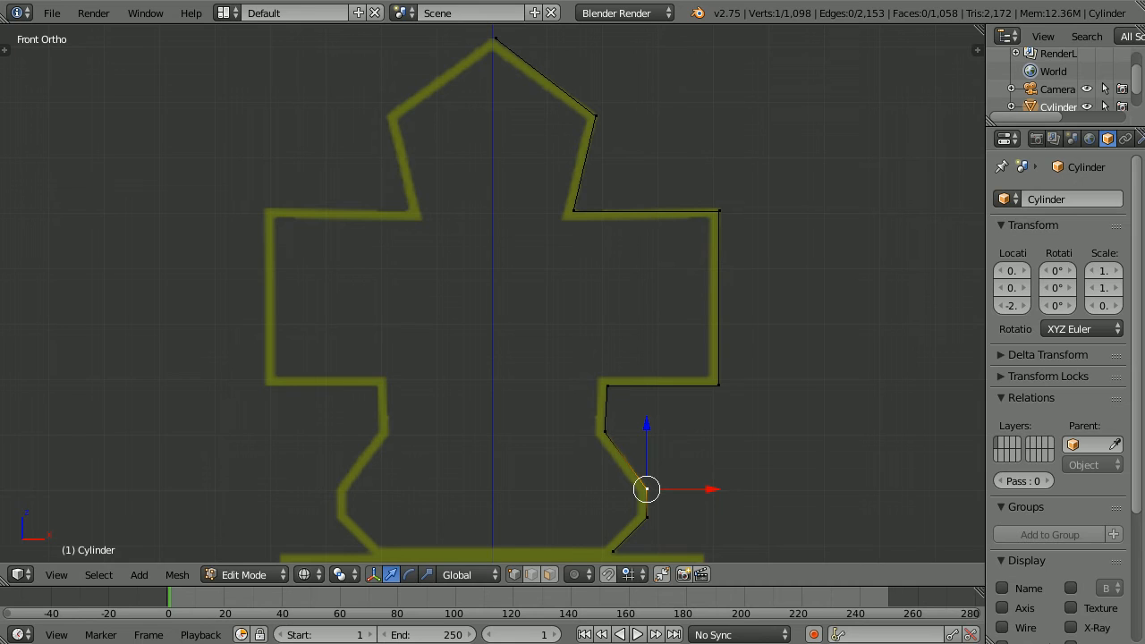
pyautogui.moveTo(712, 268)
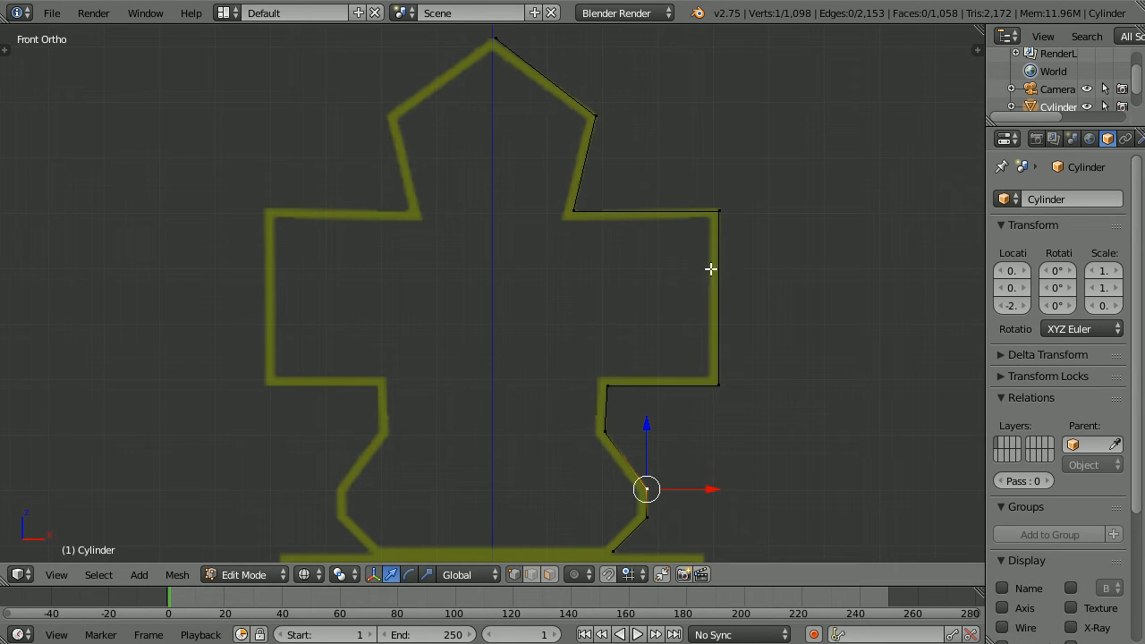
pyautogui.moveTo(261, 315)
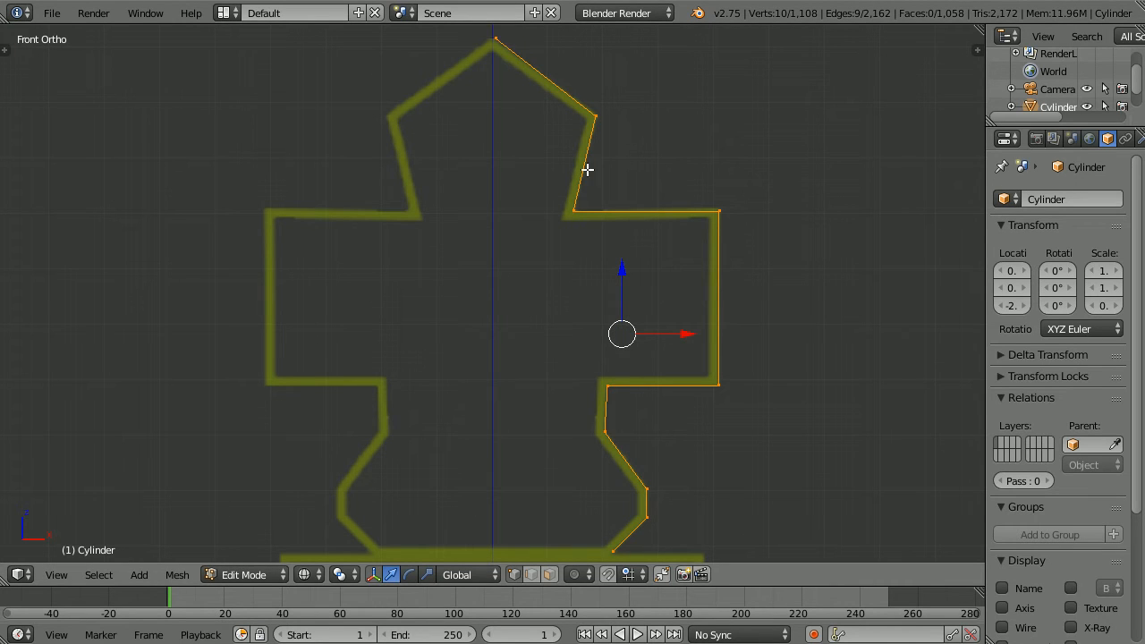
pyautogui.moveTo(481, 372)
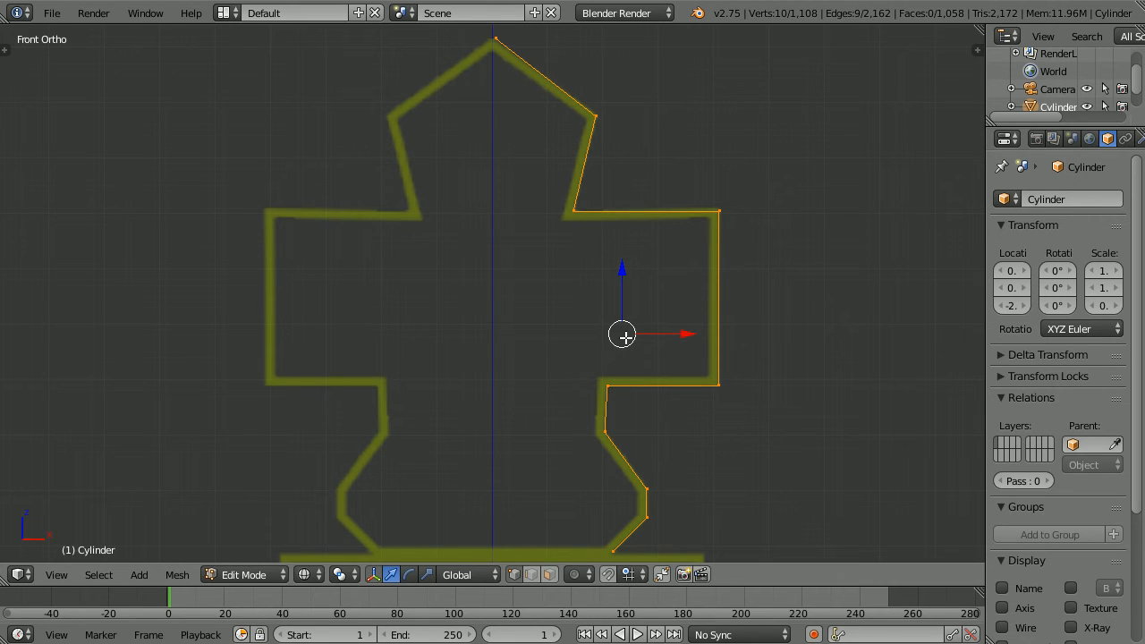
# Set the transform pivot to 3D Cursor and rotate the selection to mirror the outline.
pyautogui.click(343, 574)
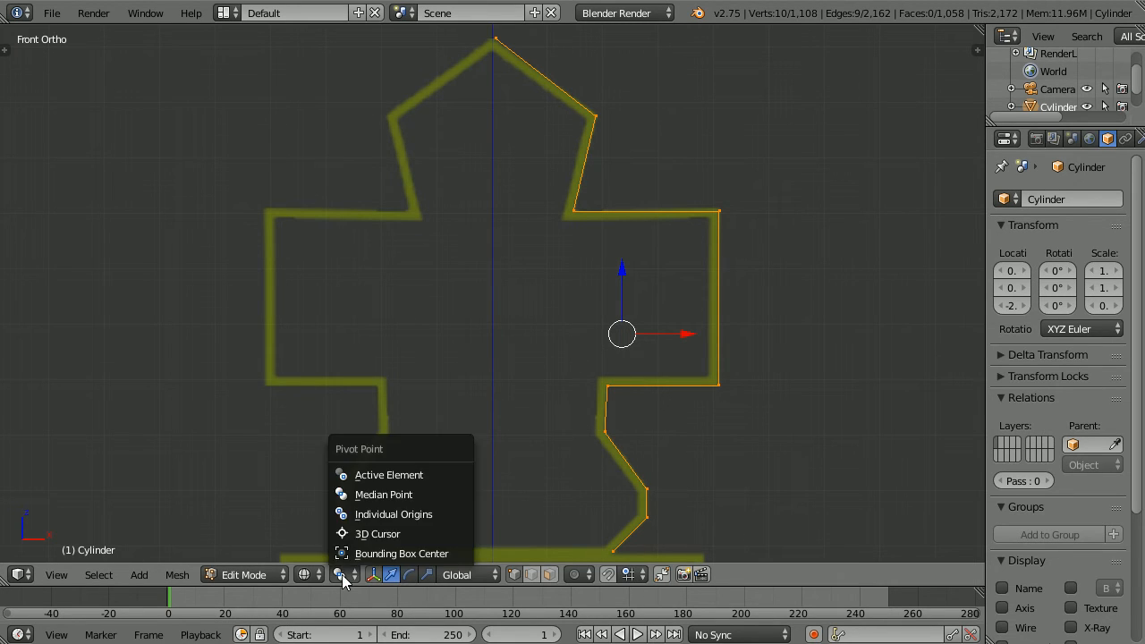
pyautogui.moveTo(376, 533)
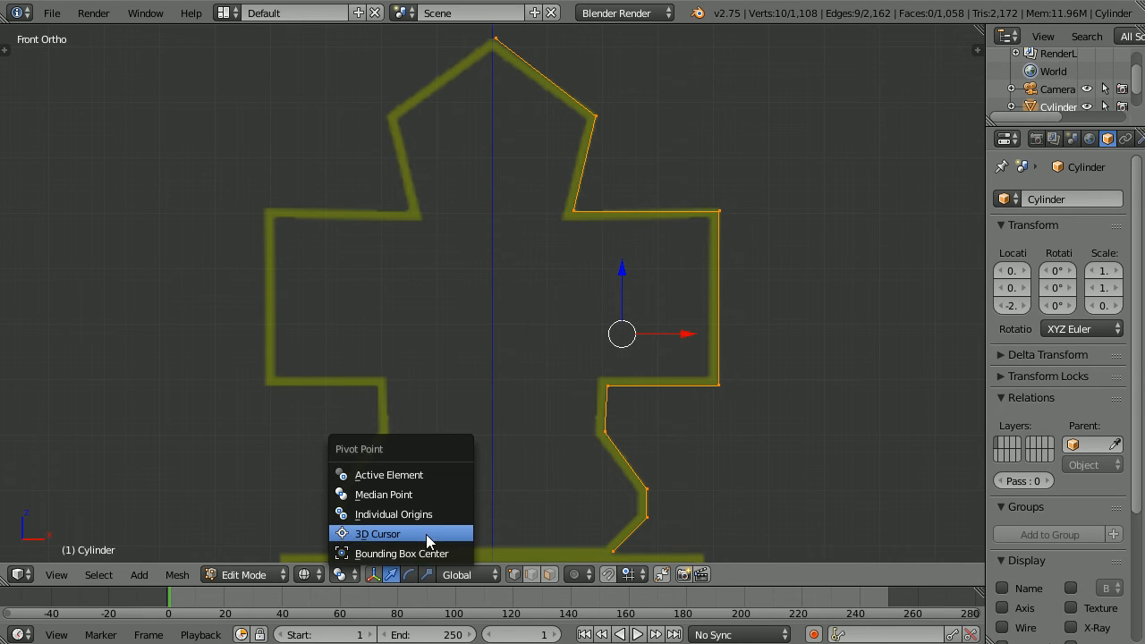
pyautogui.click(376, 533)
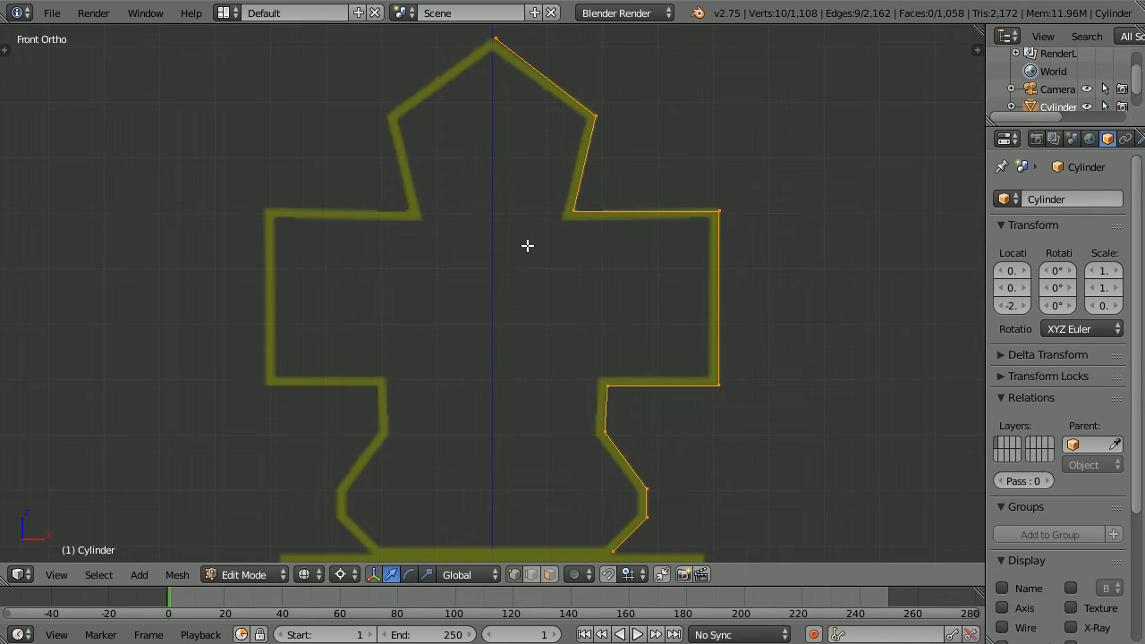
pyautogui.press('r')
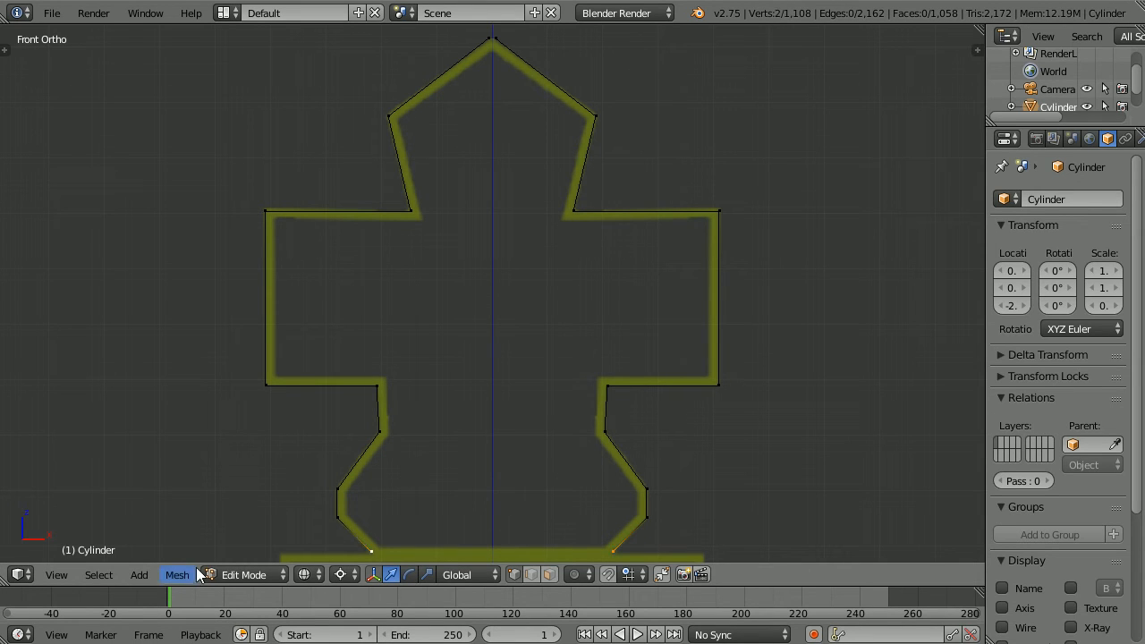
# Bridge the outline's left and right vertices with edges using Mesh > Edges > Make Edge/Face.
pyautogui.click(177, 574)
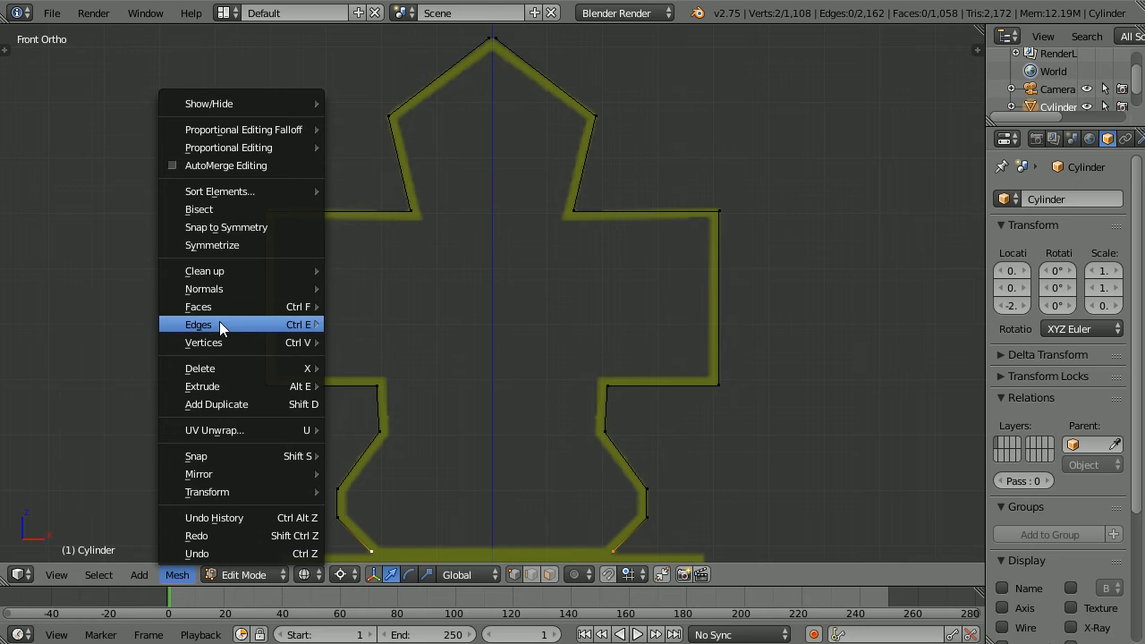
pyautogui.click(197, 324)
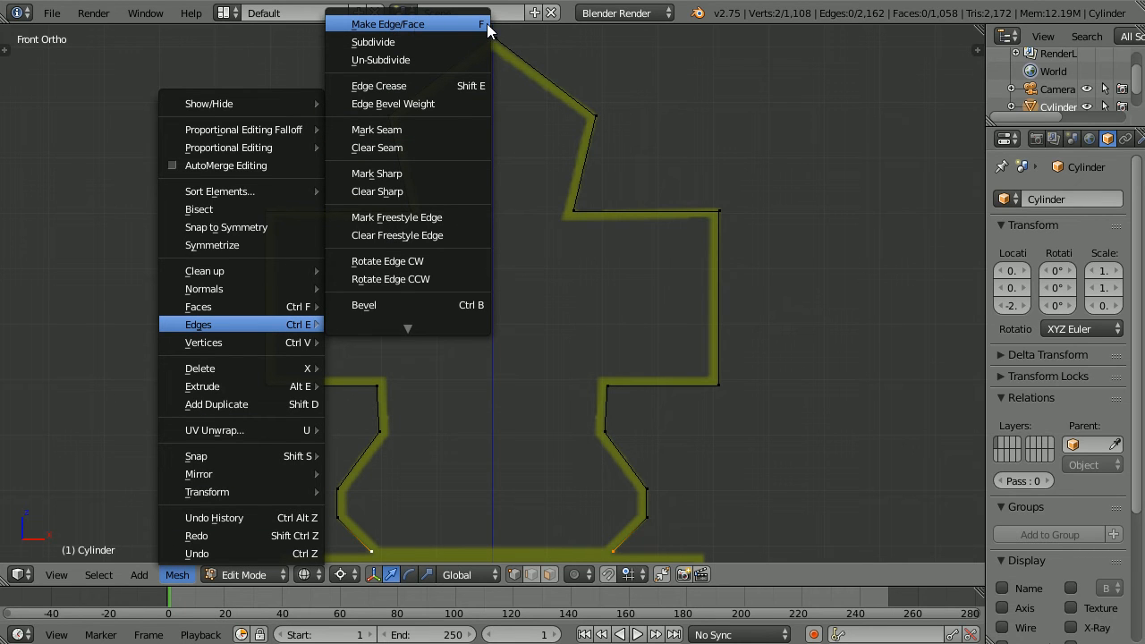
pyautogui.click(387, 25)
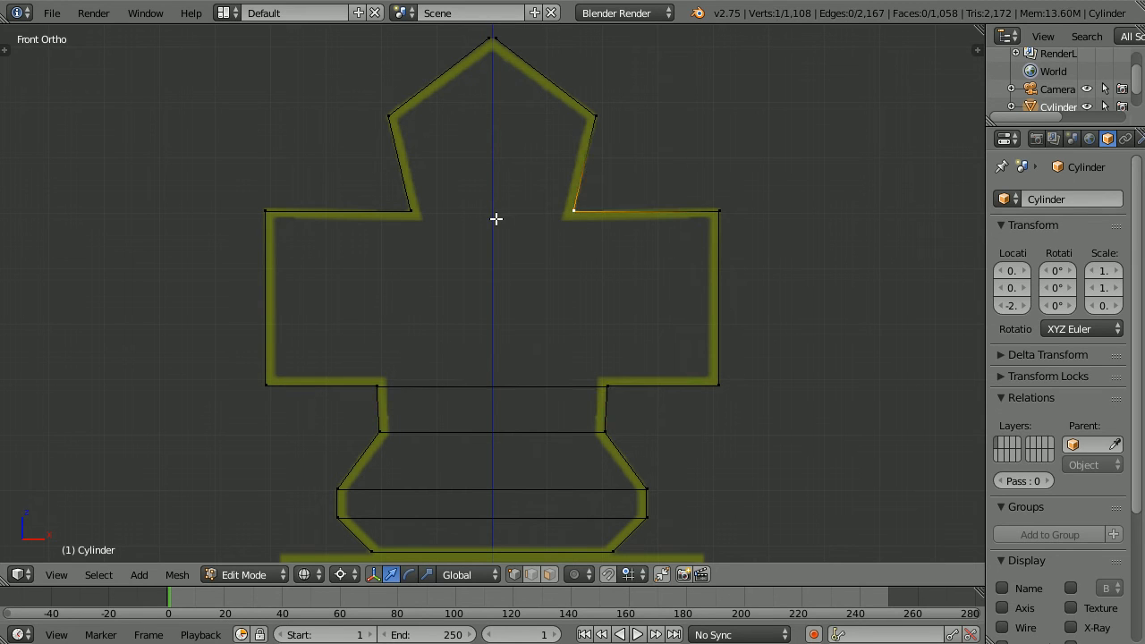
pyautogui.click(415, 211)
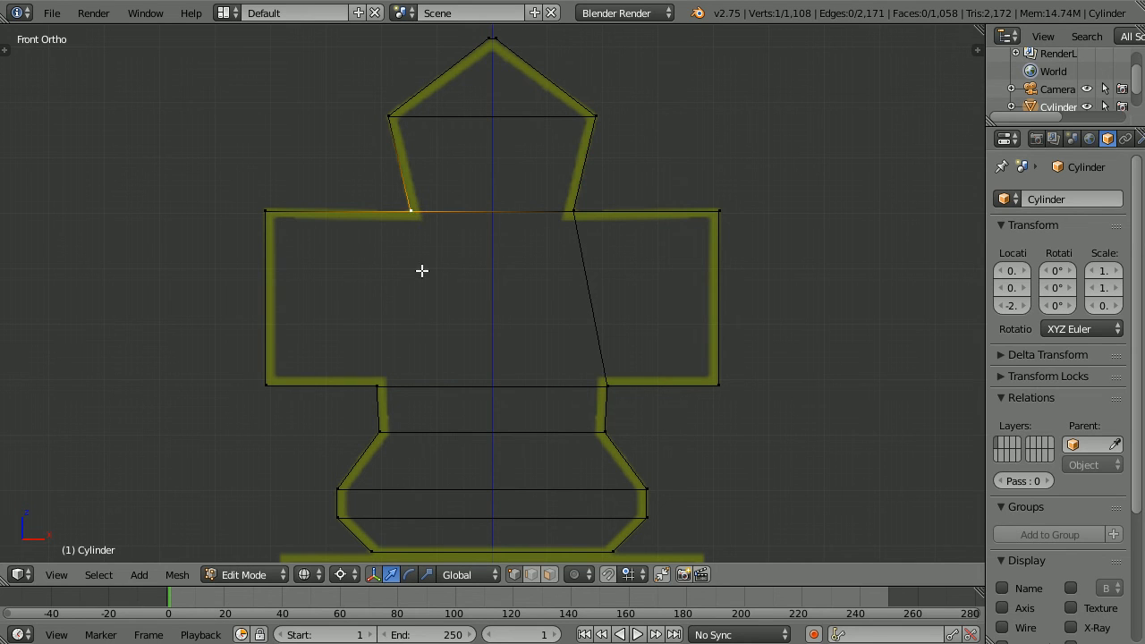
pyautogui.click(378, 387)
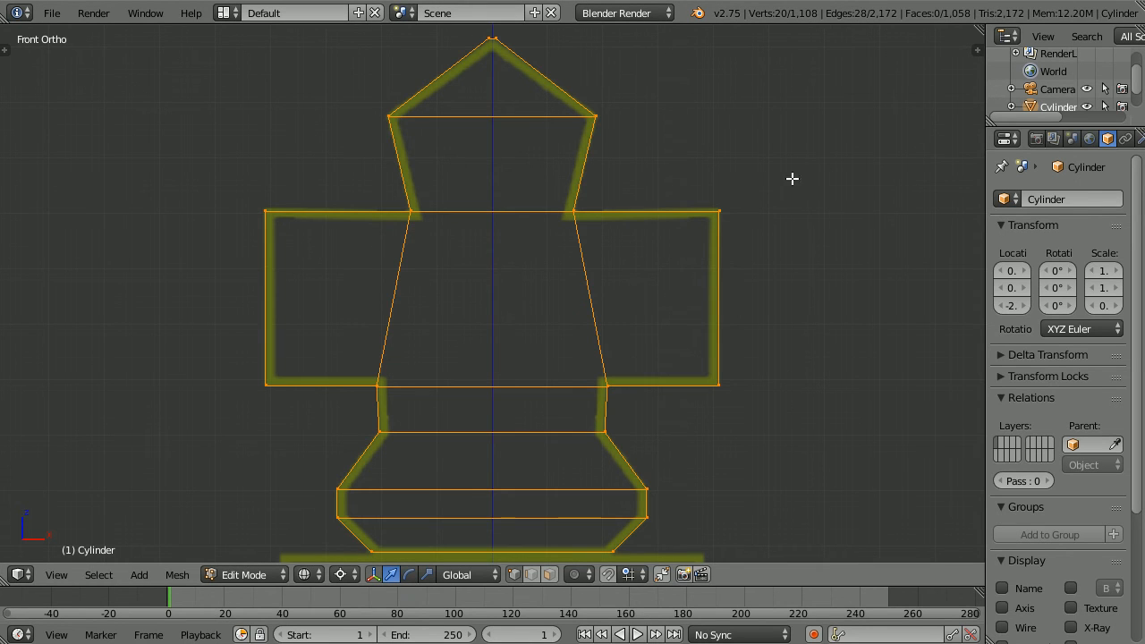
# Fill the closed cross outline with faces via Mesh > Faces > Make Edge/Face.
pyautogui.click(178, 574)
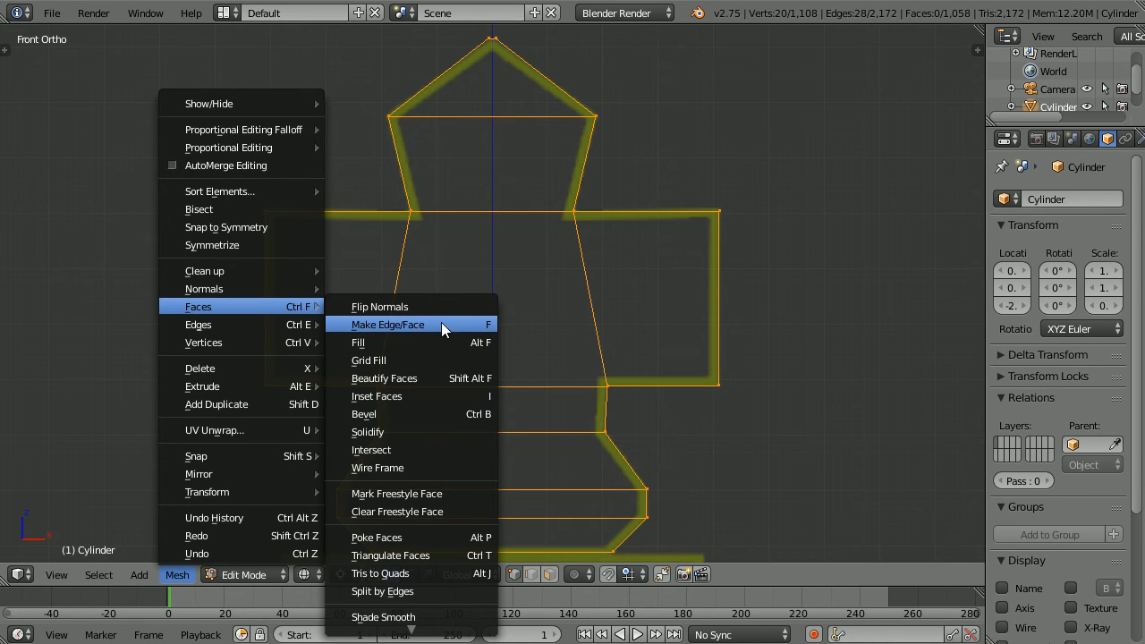
pyautogui.click(387, 324)
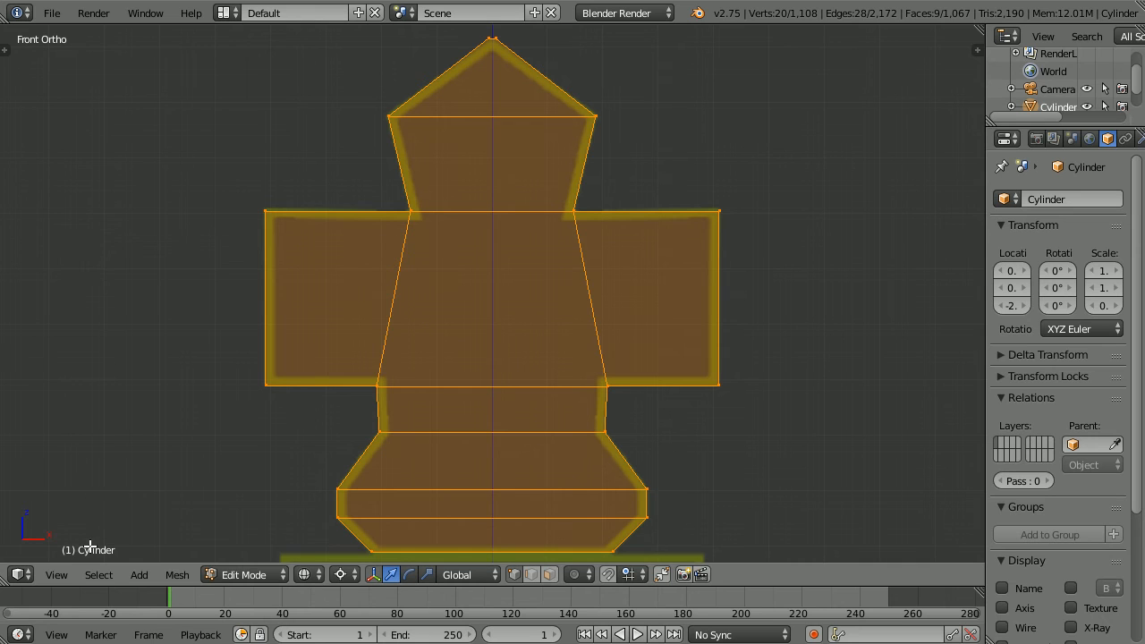
# From the right view, extrude the flat cross profile sideways for thickness, then return to front view.
pyautogui.click(55, 575)
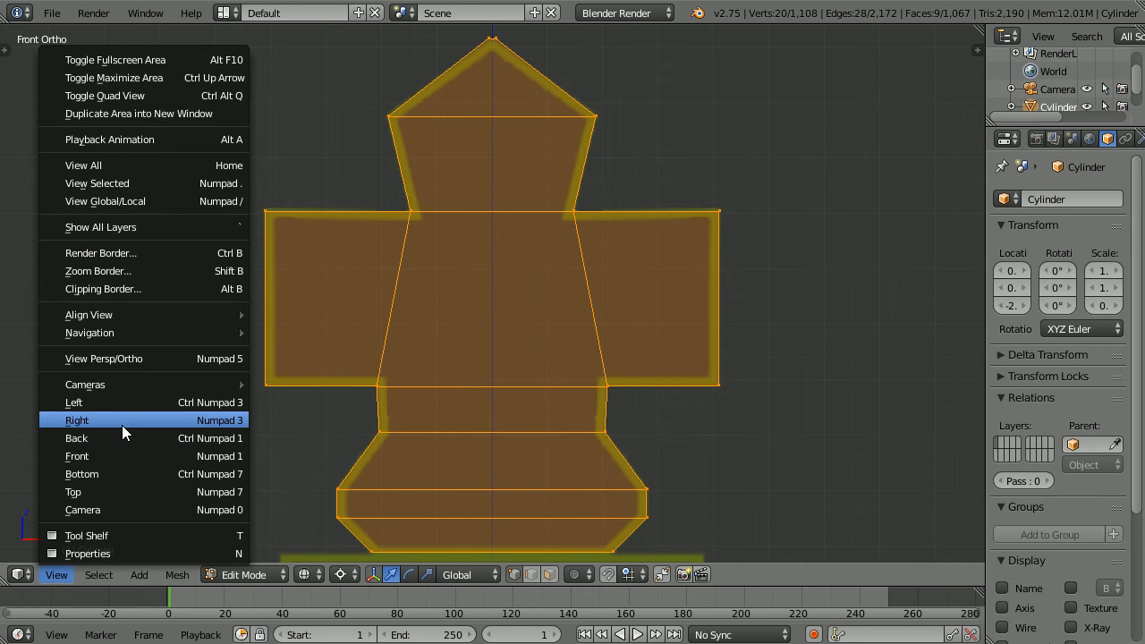
pyautogui.click(77, 419)
pyautogui.write('.')
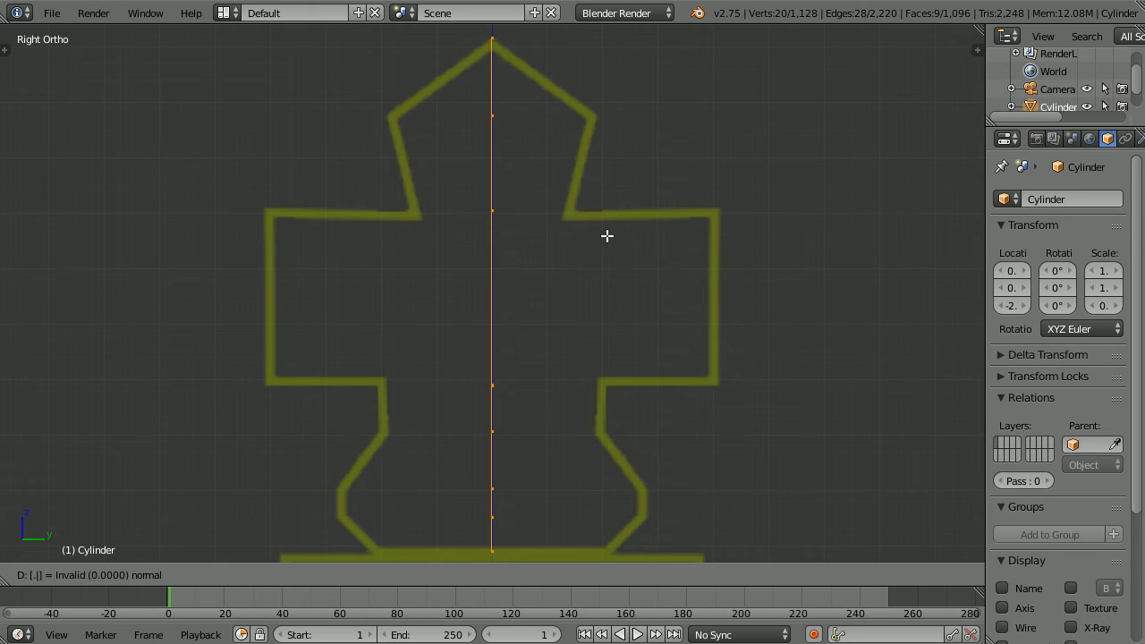
pyautogui.press('Tab')
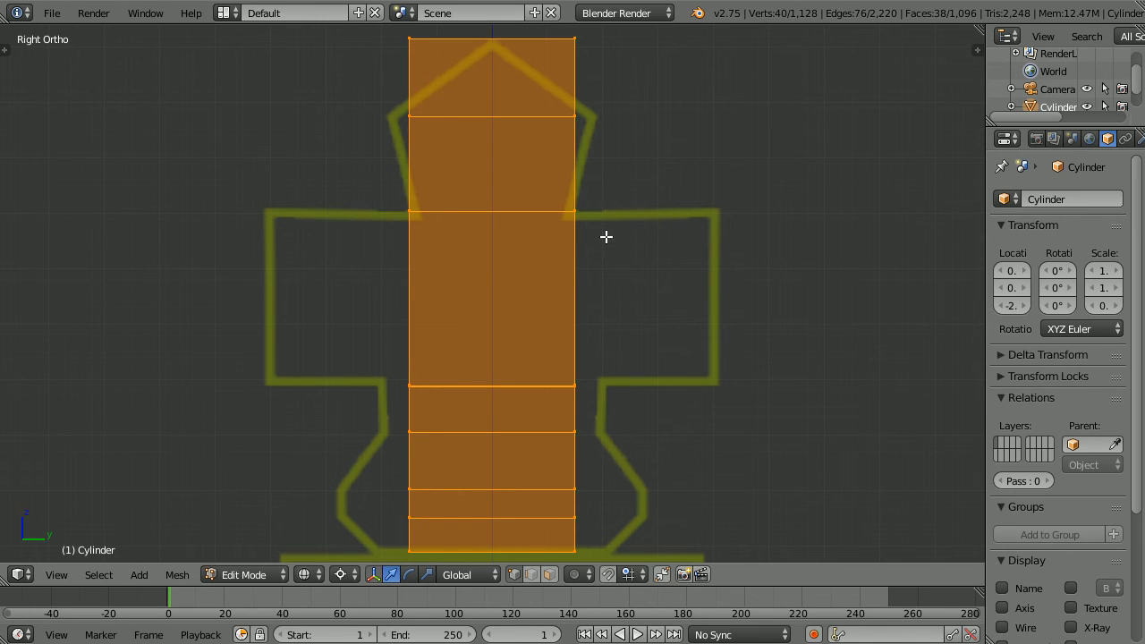
pyautogui.moveTo(127, 422)
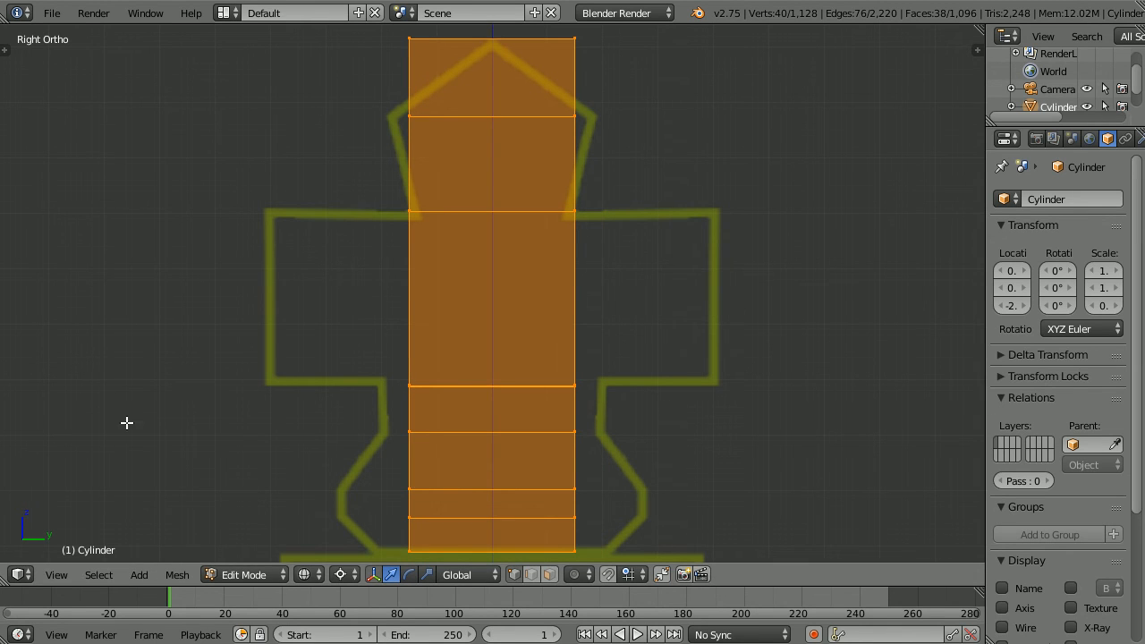
pyautogui.click(55, 574)
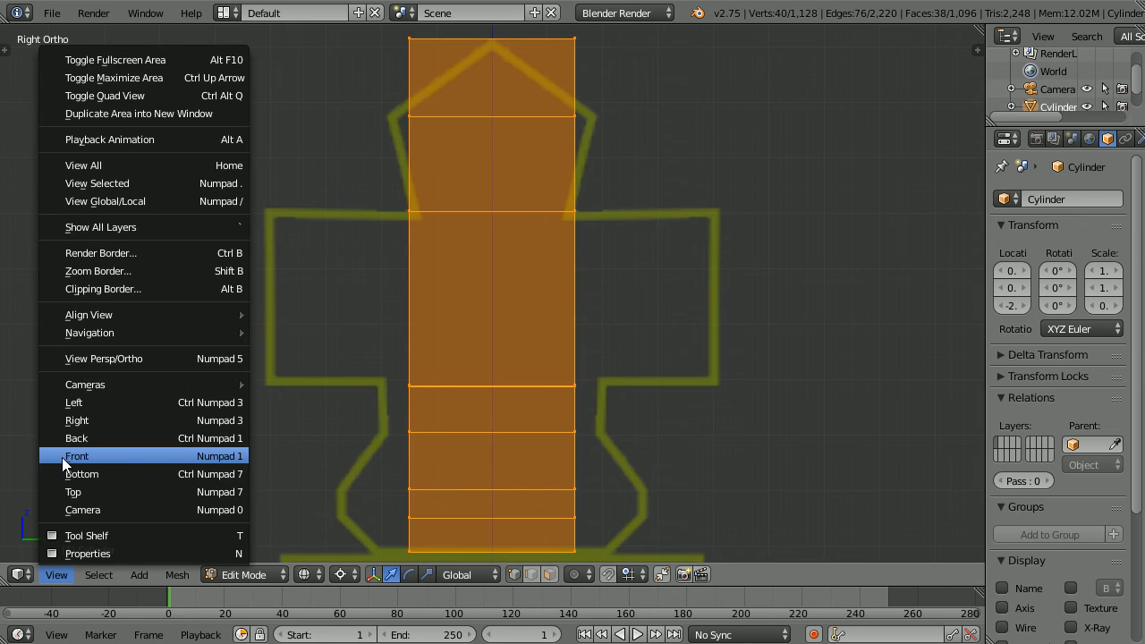
pyautogui.click(77, 456)
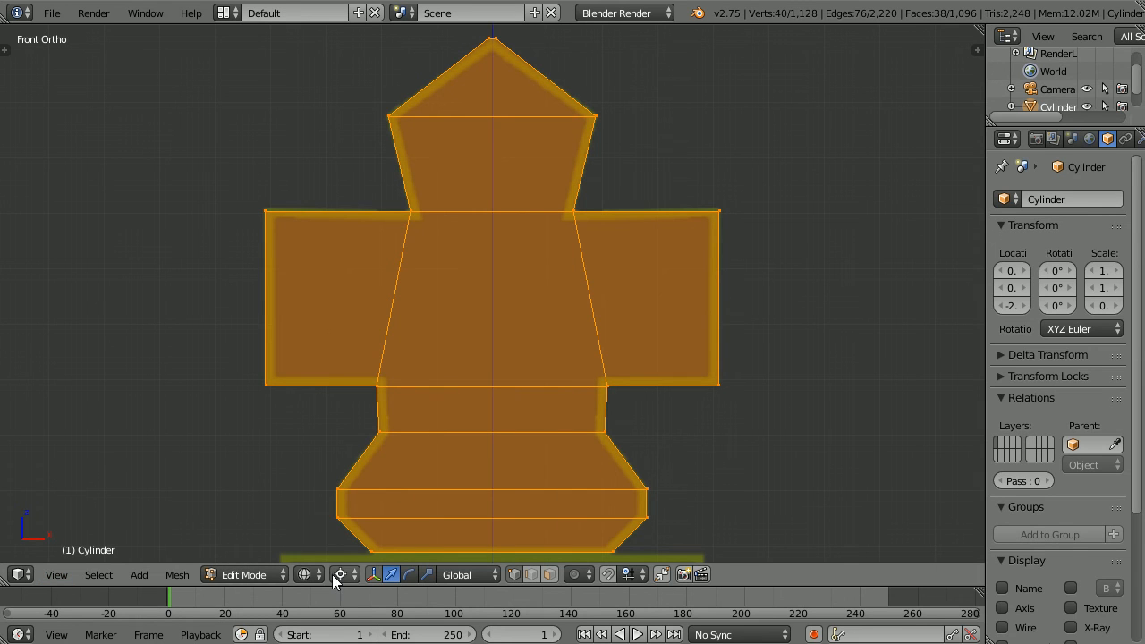
# Set the transform pivot back to Median Point for shrinking the cross.
pyautogui.click(340, 575)
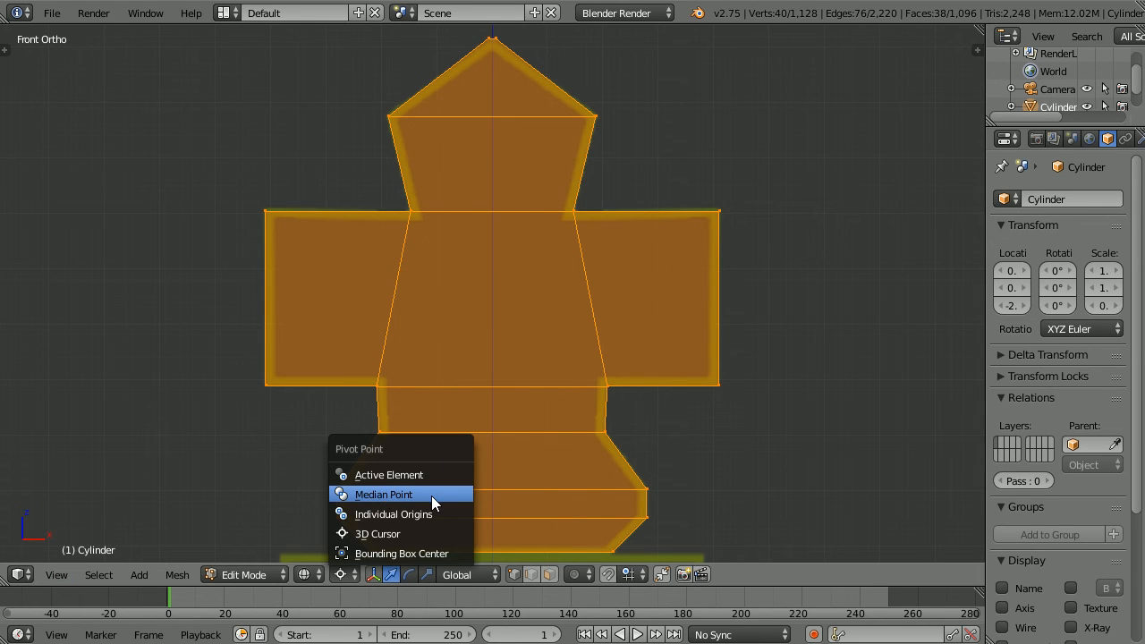
pyautogui.click(383, 494)
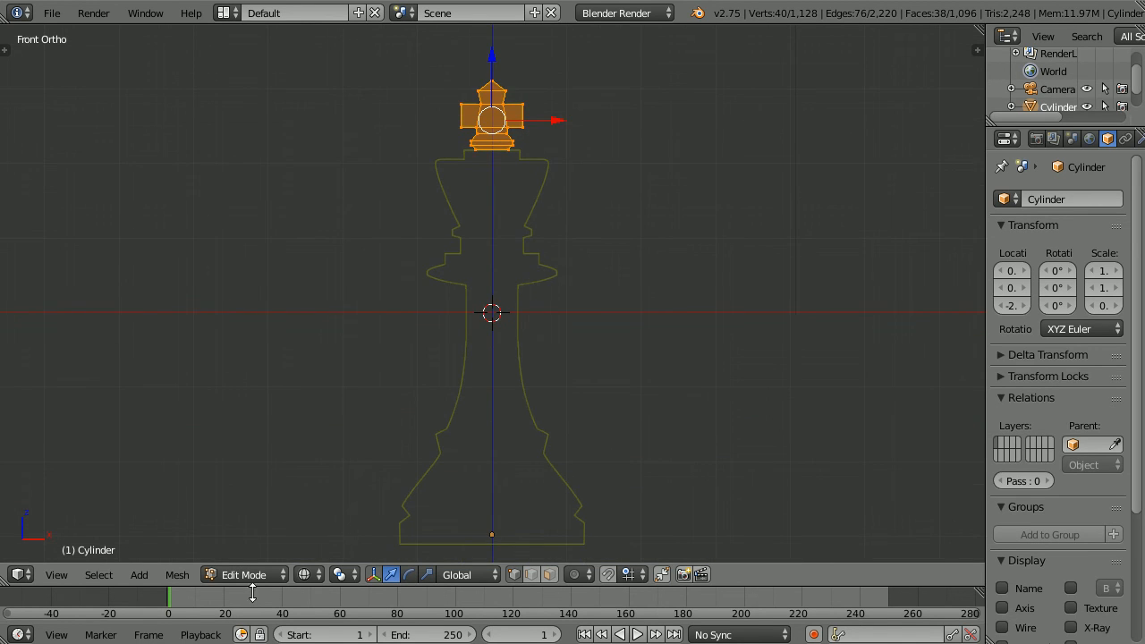
# Show the hidden king body and recalculate all normals to point outside.
pyautogui.click(177, 574)
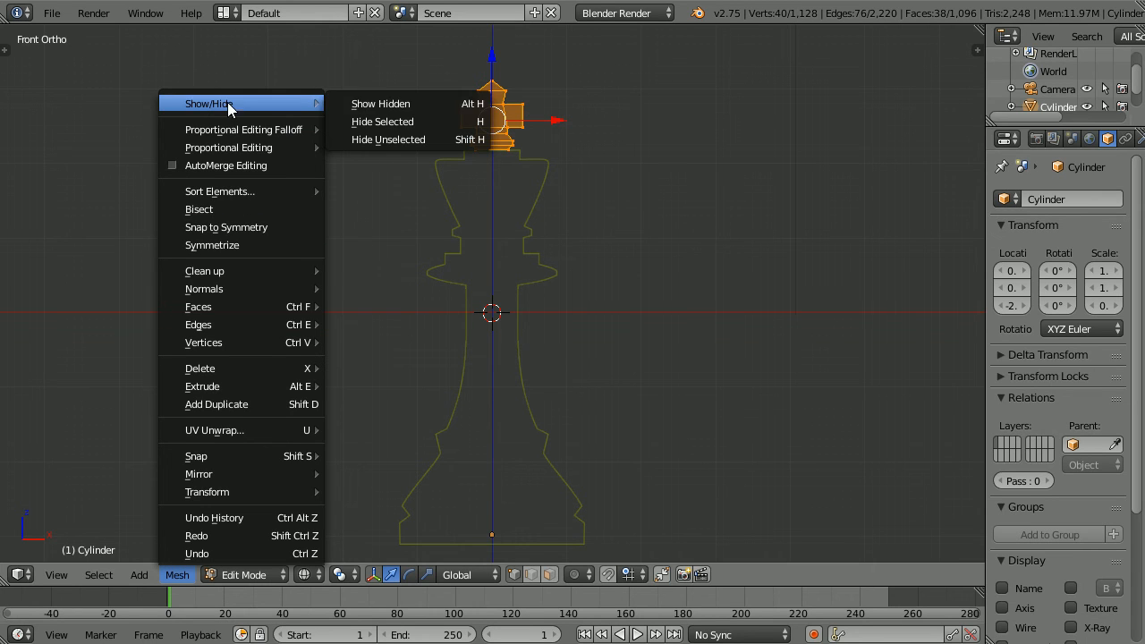
pyautogui.click(380, 102)
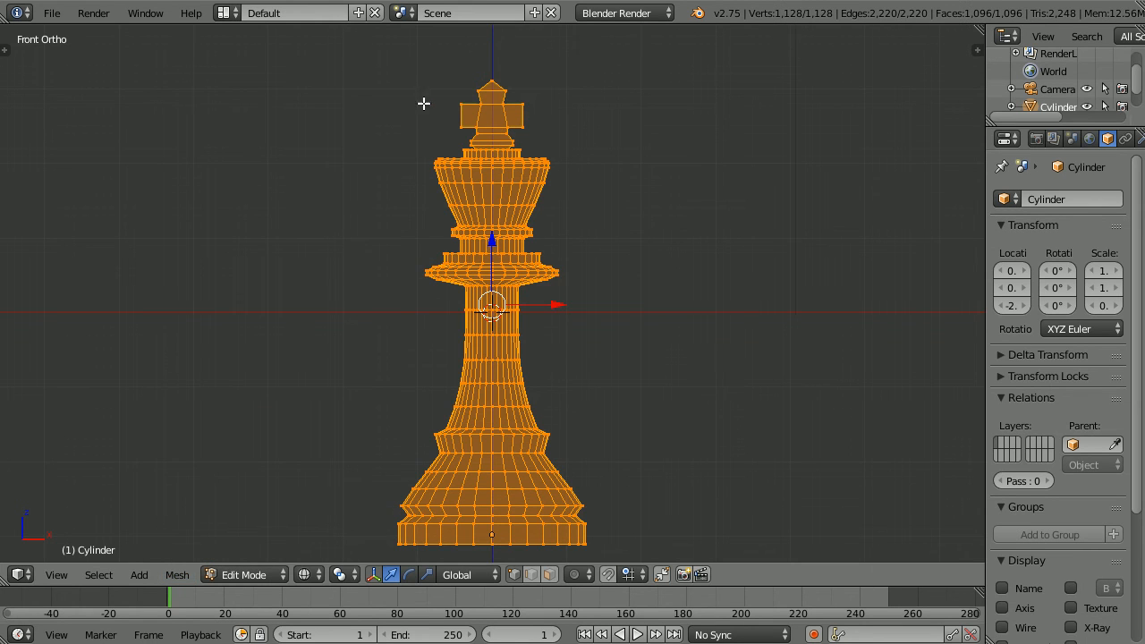
pyautogui.click(177, 575)
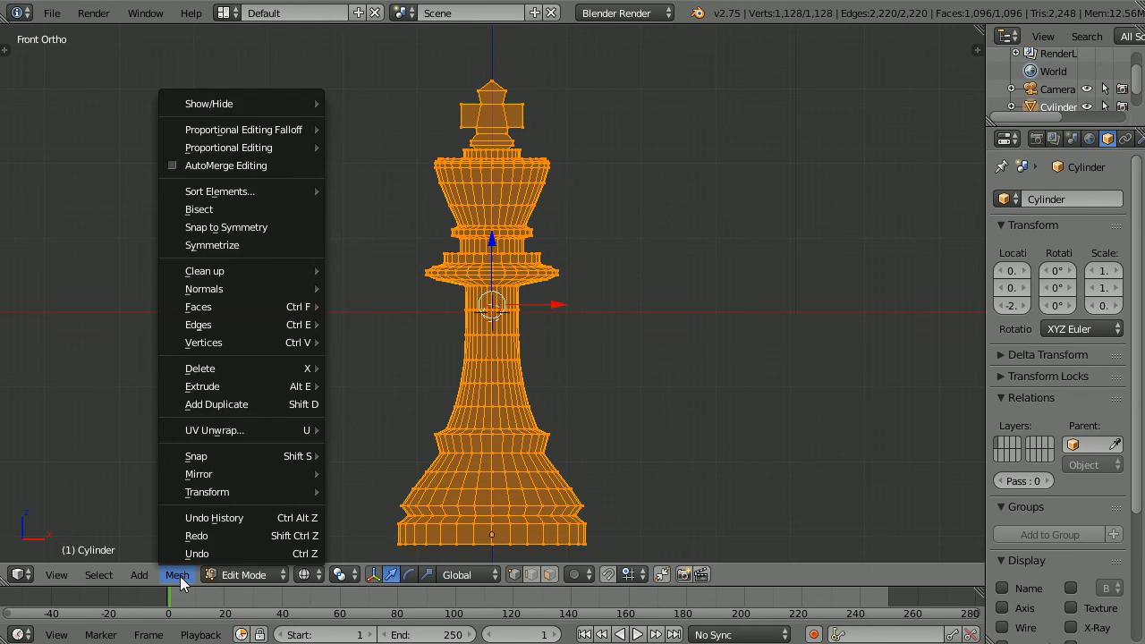
pyautogui.moveTo(204, 288)
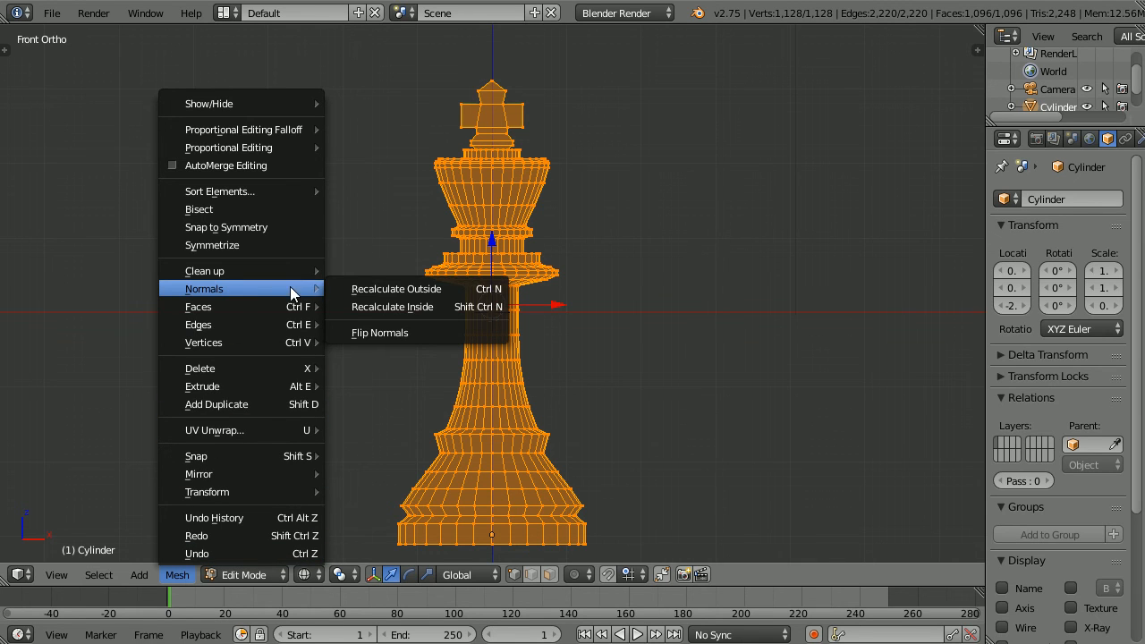
pyautogui.click(395, 288)
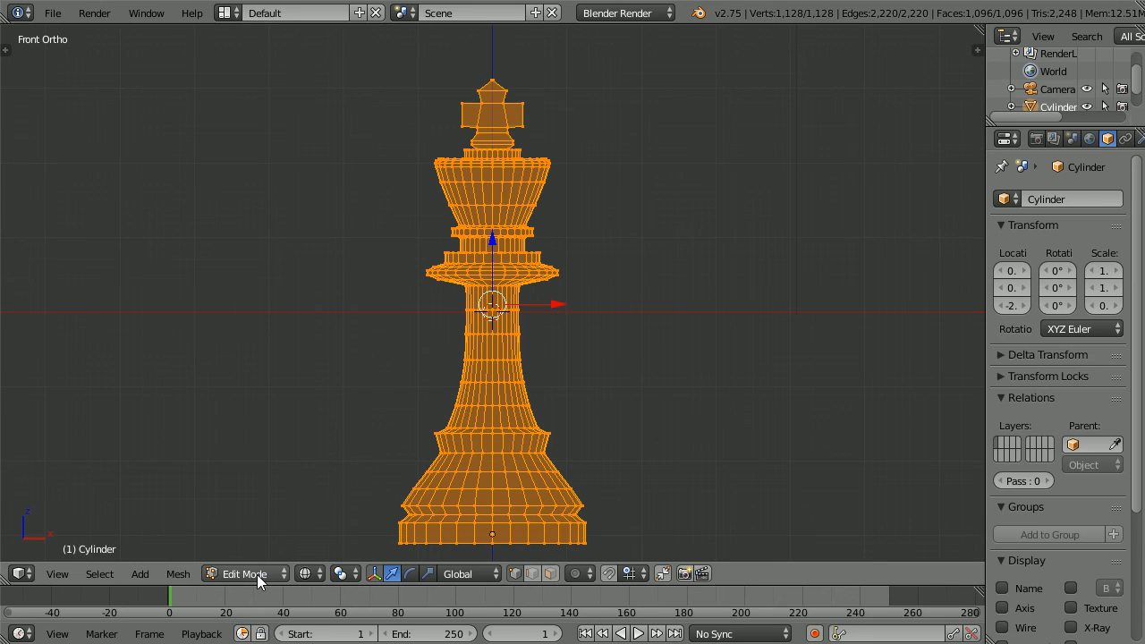
# Return to Object Mode, show the king in Solid viewport shading and smooth-shade its surfaces.
pyautogui.click(247, 572)
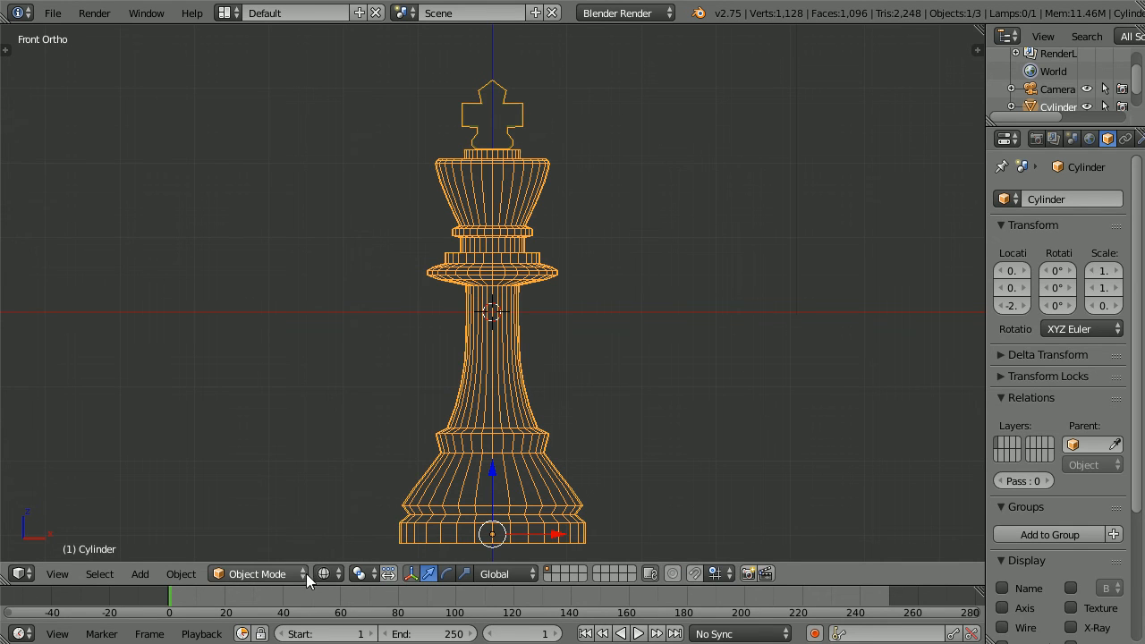
pyautogui.click(326, 573)
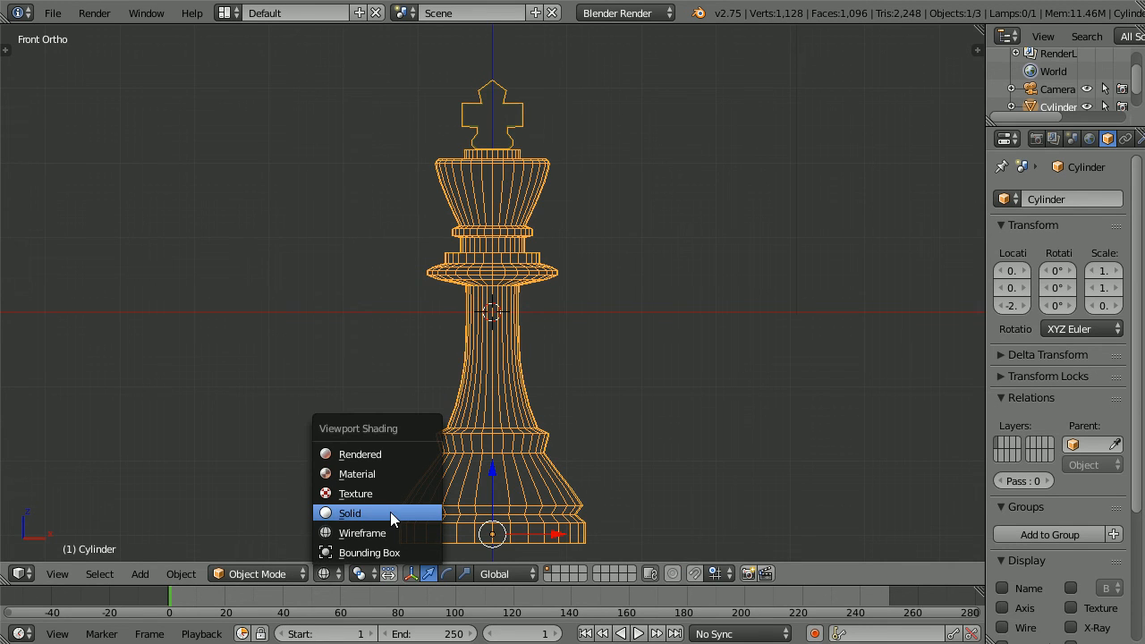
pyautogui.click(350, 512)
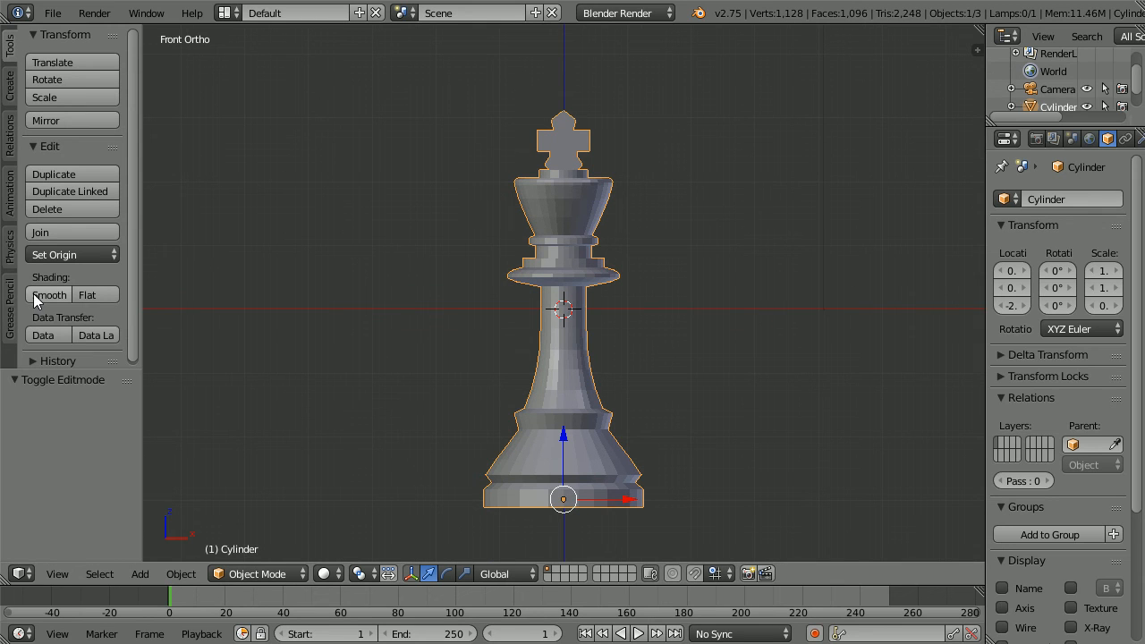
pyautogui.click(49, 293)
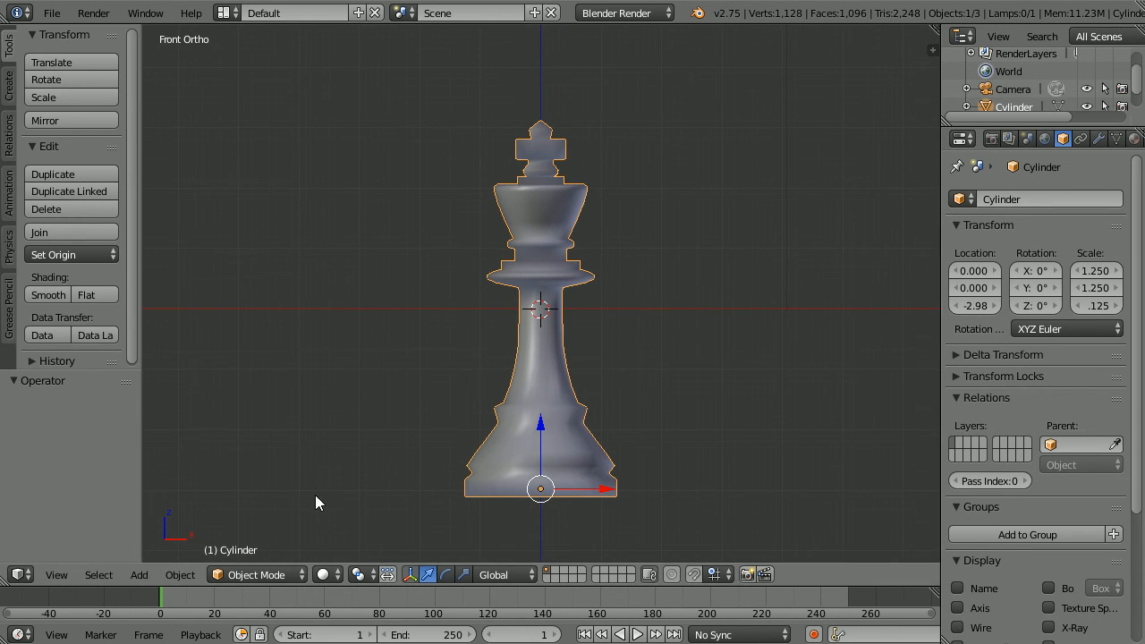
# Apply the king's scale and set its origin to the center of mass.
pyautogui.click(179, 574)
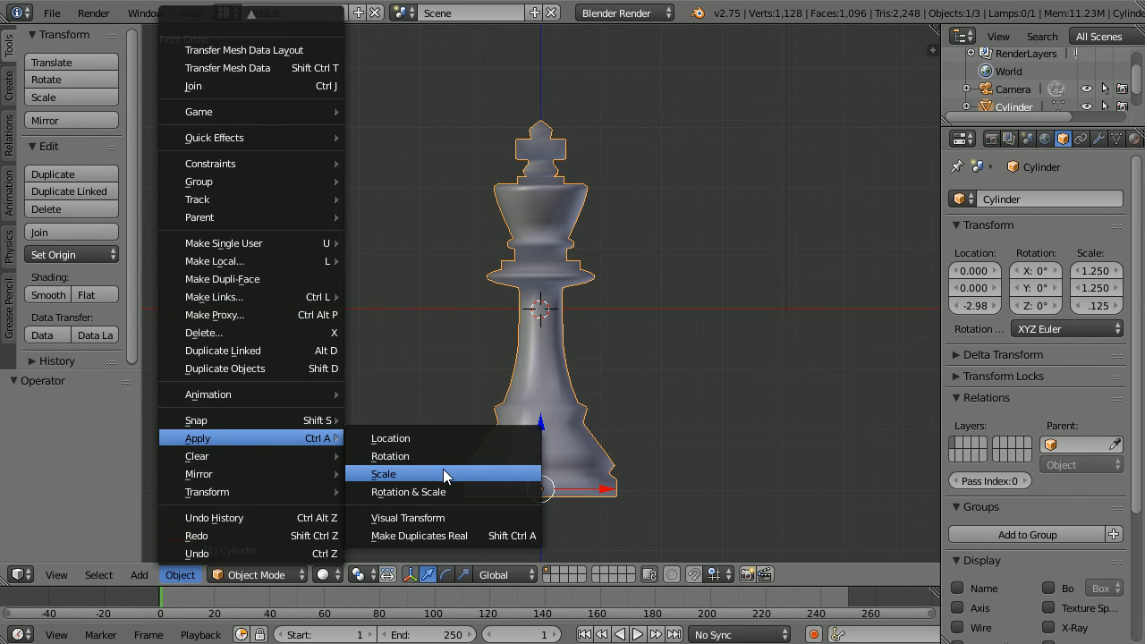
pyautogui.click(383, 472)
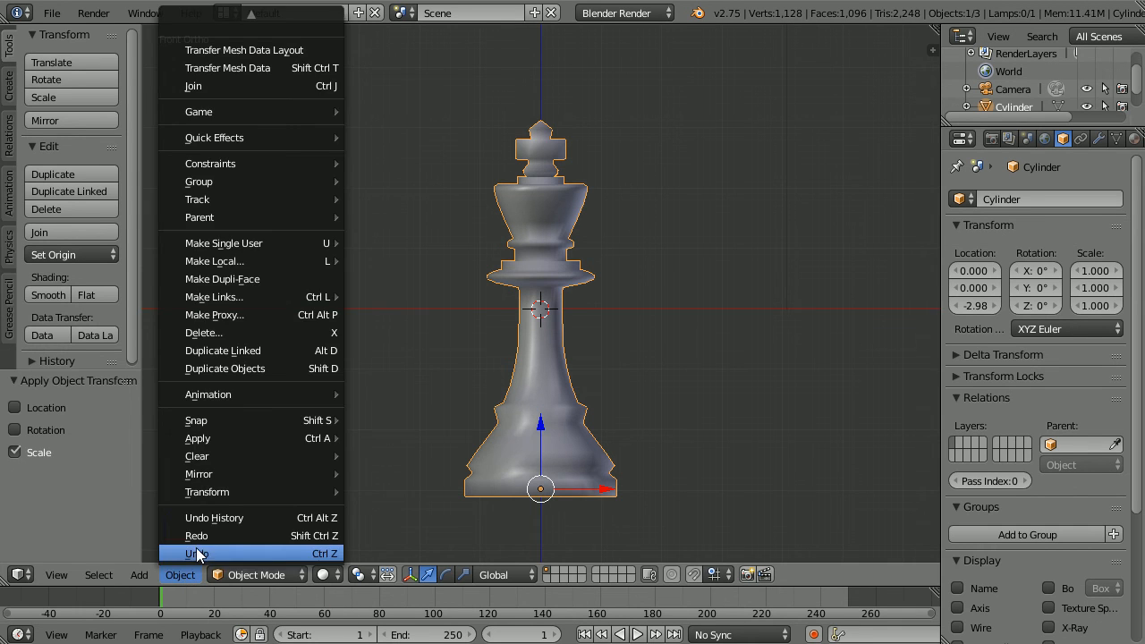
pyautogui.moveTo(207, 492)
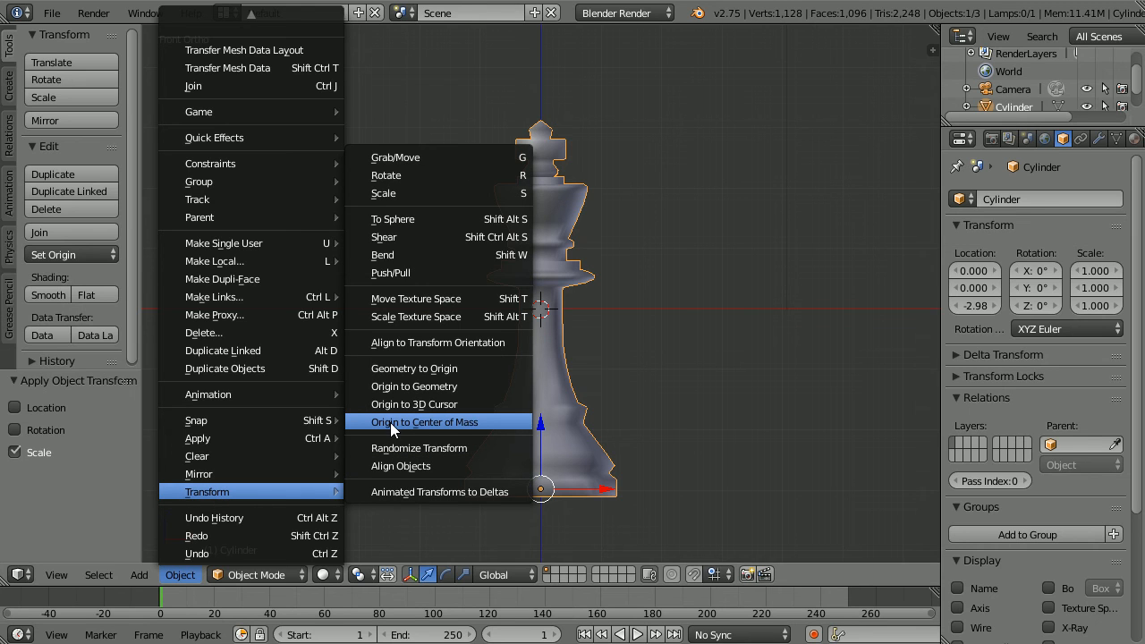
pyautogui.click(426, 423)
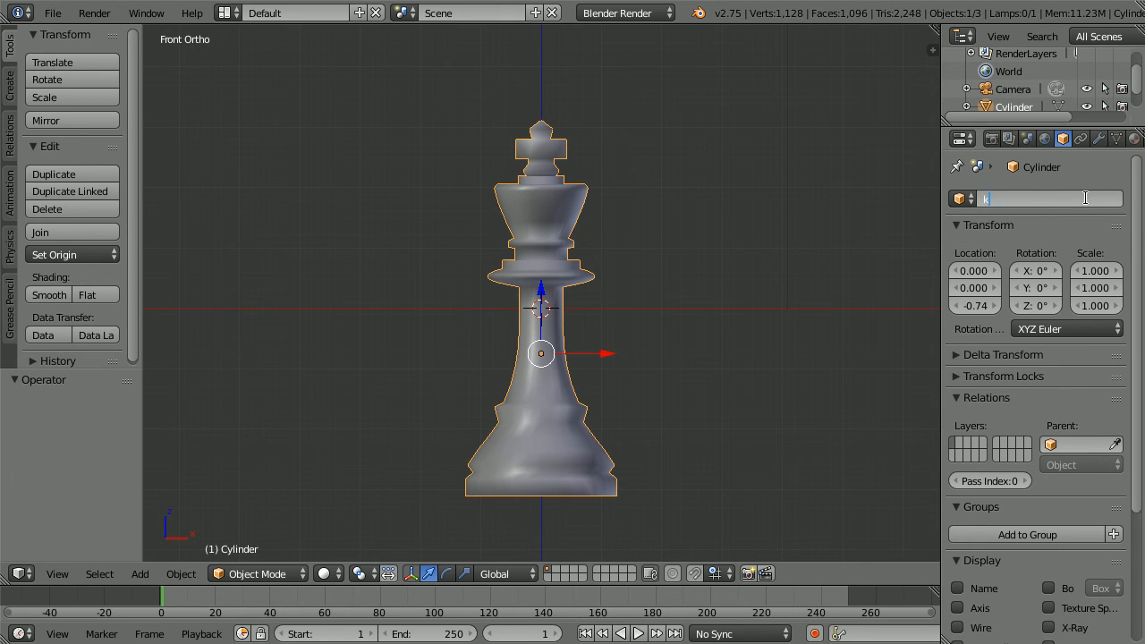
# Rename the object to 'king', then add an Edge Split modifier and apply it permanently.
pyautogui.write('king')
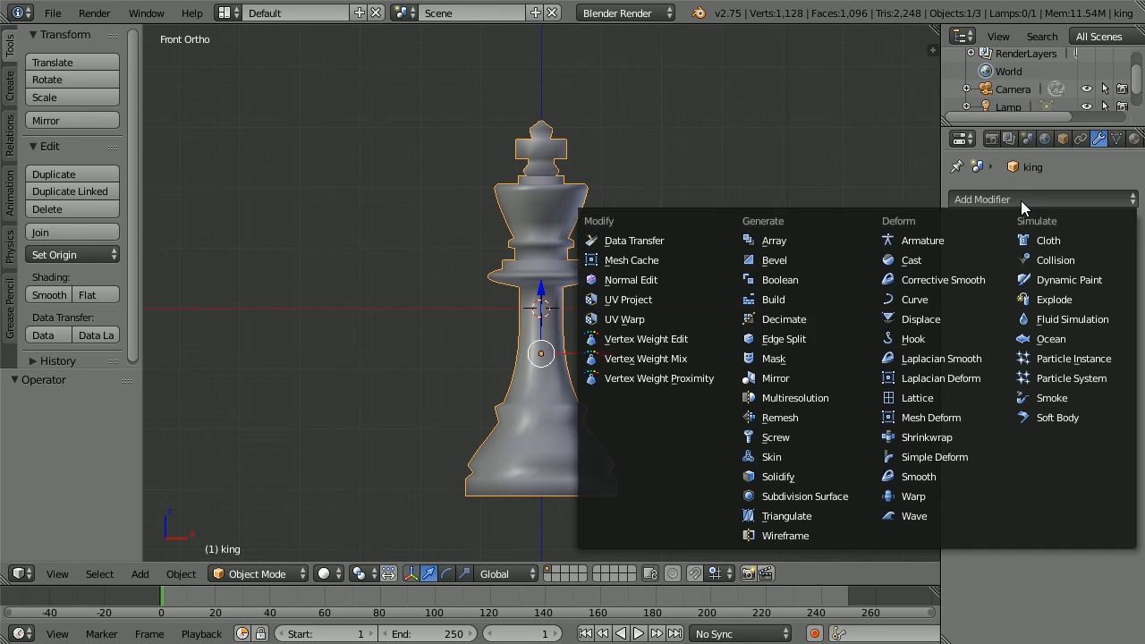
pyautogui.moveTo(783, 338)
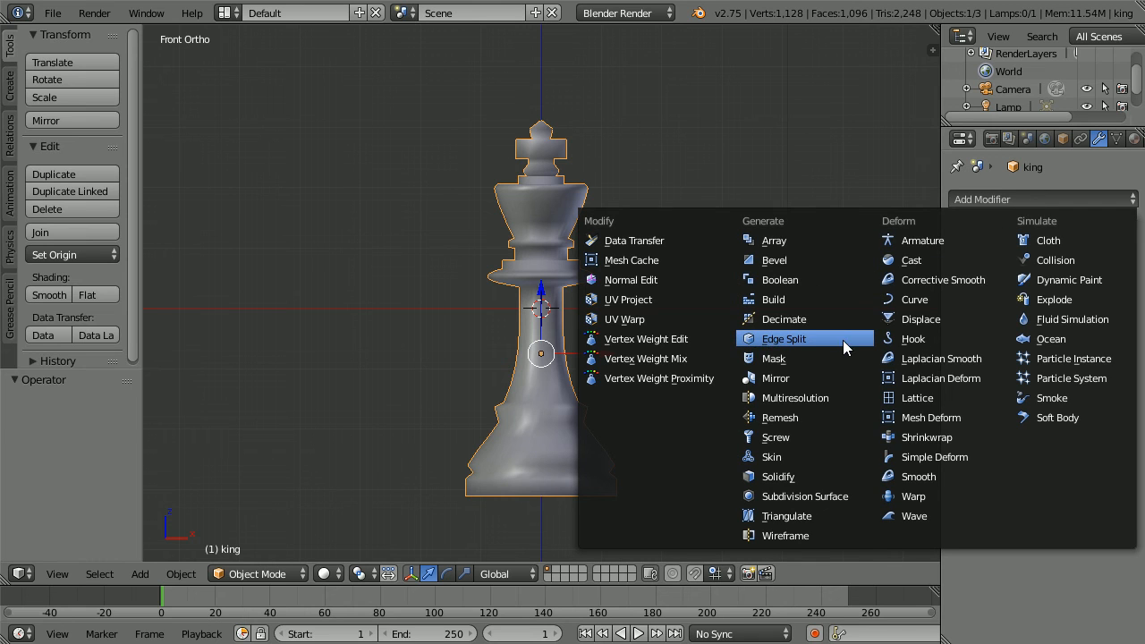
pyautogui.click(784, 338)
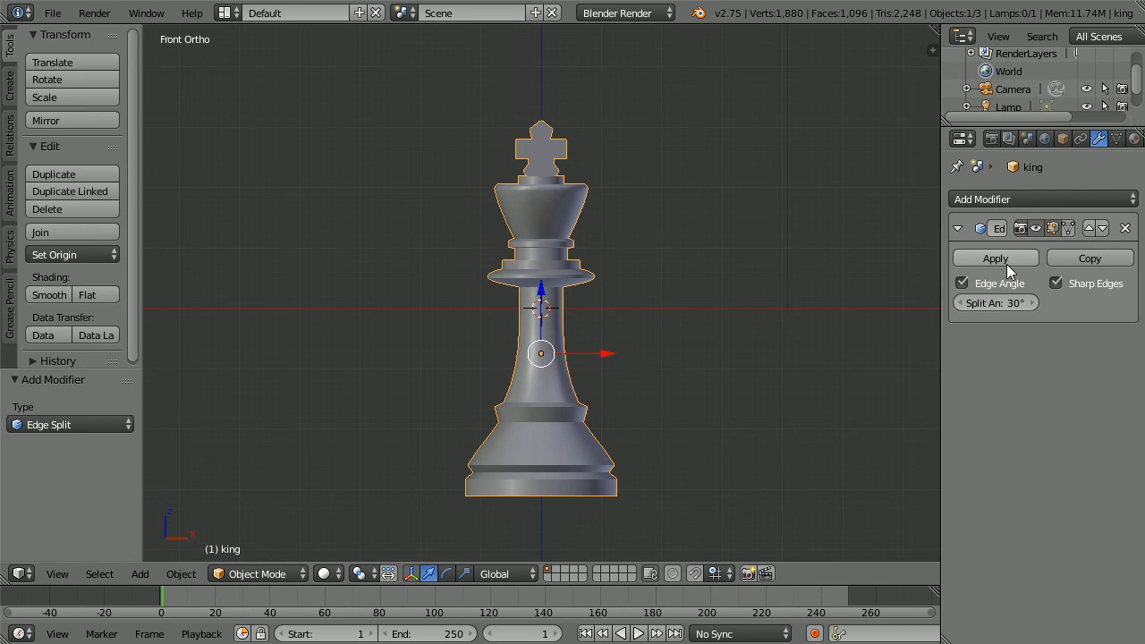
pyautogui.click(995, 258)
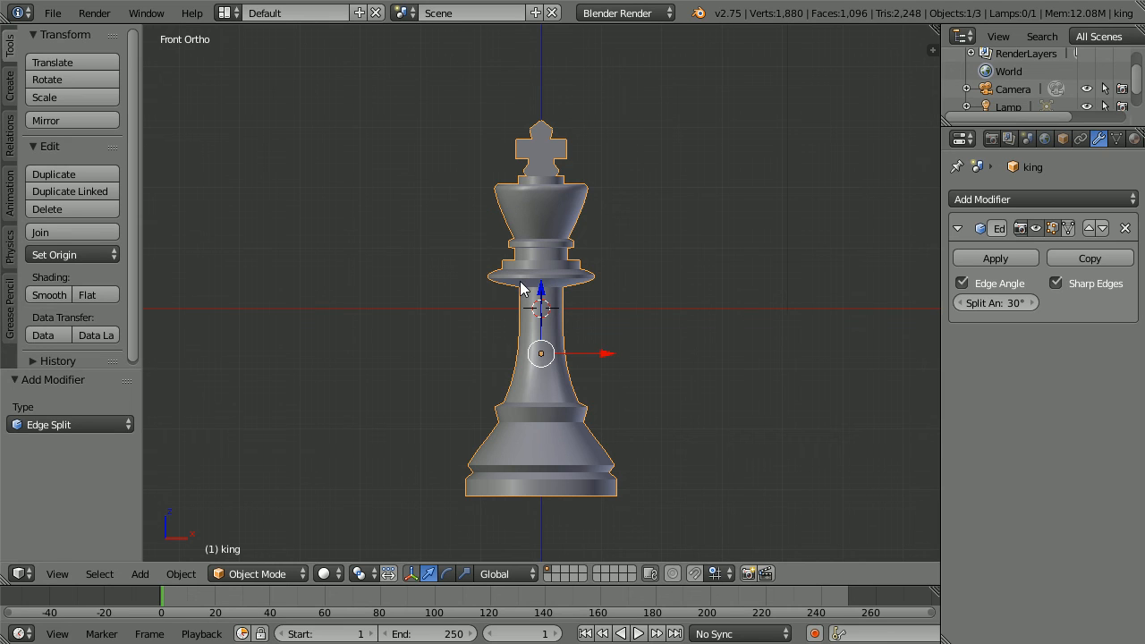
pyautogui.moveTo(473, 12)
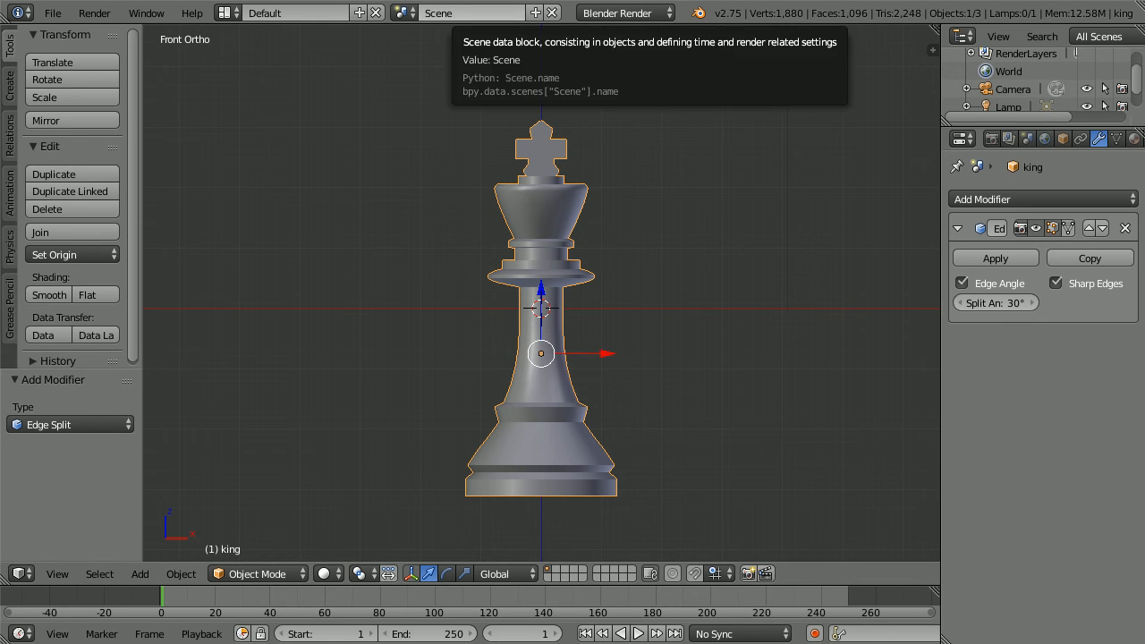
pyautogui.click(995, 257)
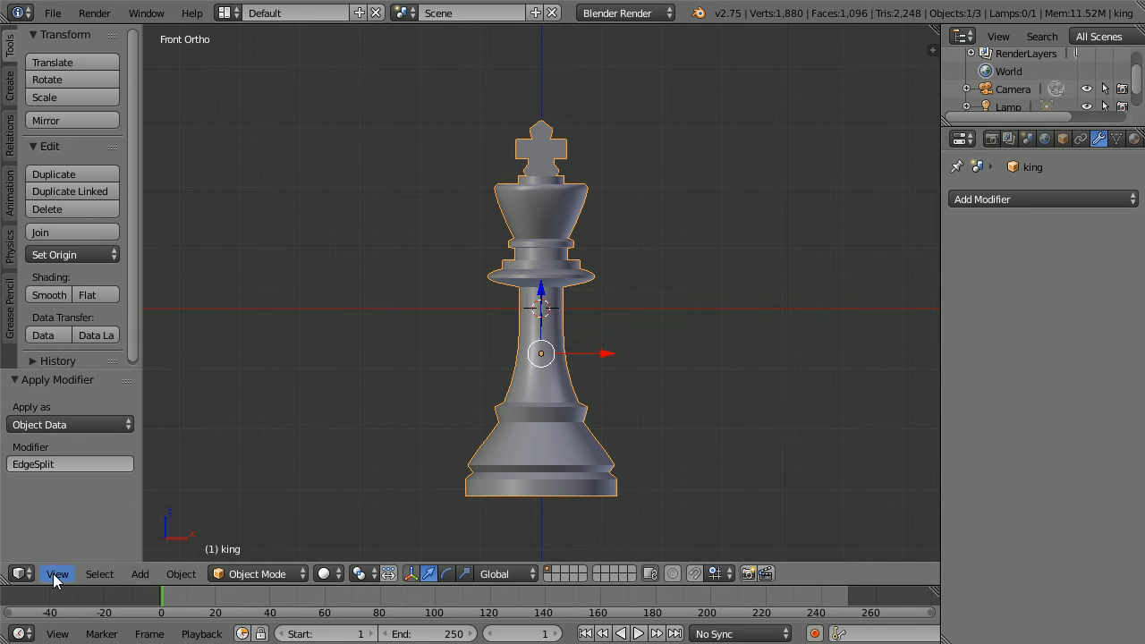
# Switch the viewport to perspective and orbit around the finished king.
pyautogui.click(57, 572)
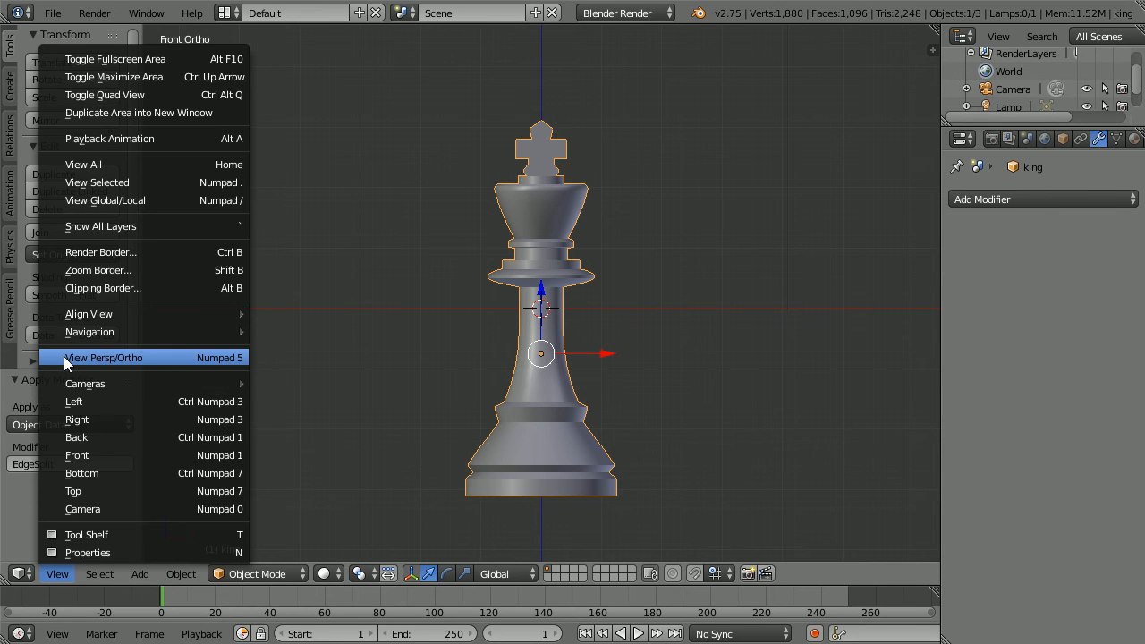
pyautogui.click(104, 358)
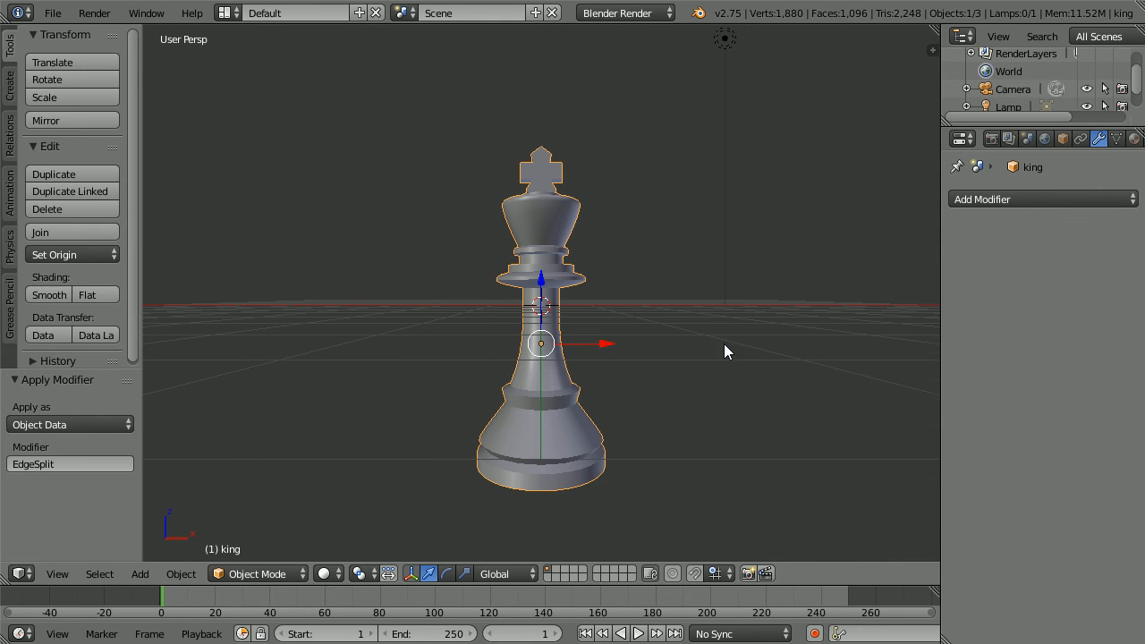
pyautogui.moveTo(725, 349); pyautogui.dragTo(648, 397)
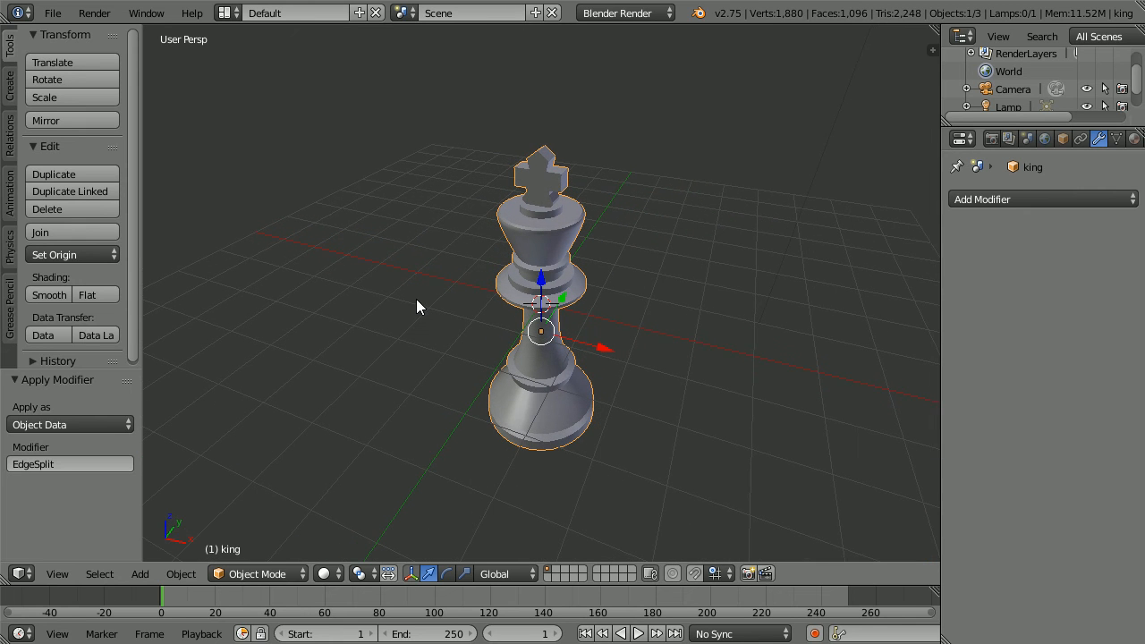
pyautogui.moveTo(372, 50)
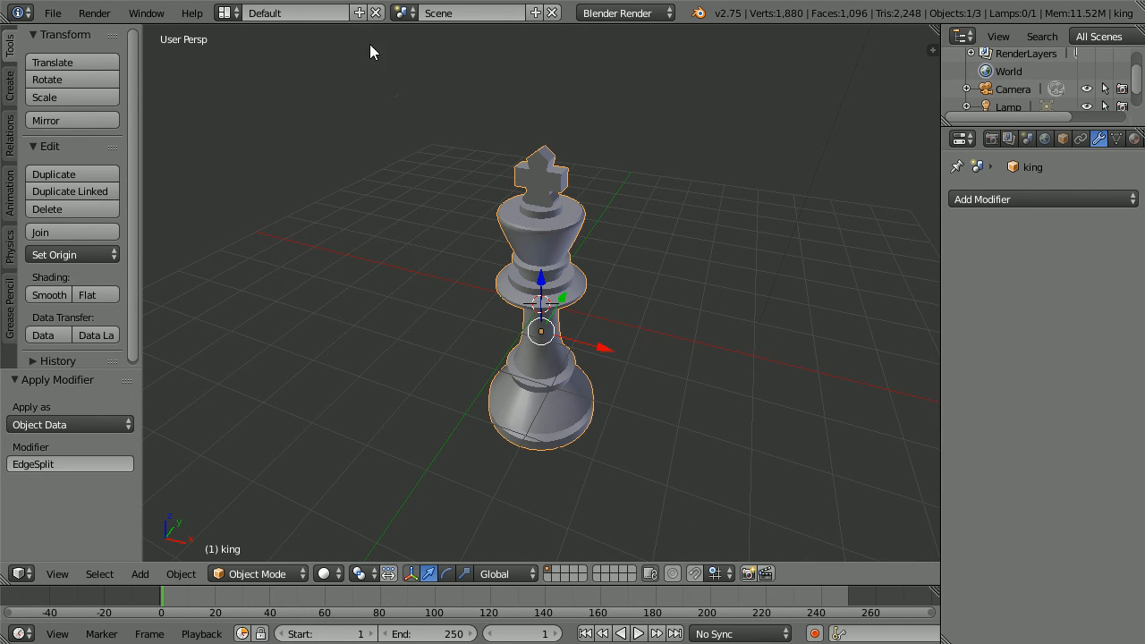